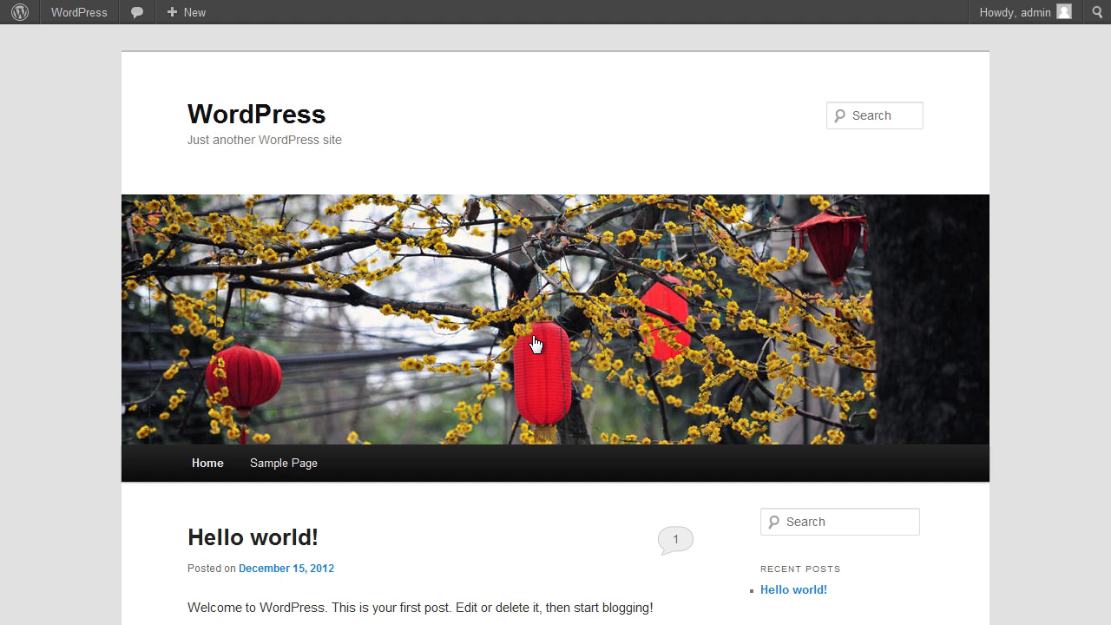
Go from the public front page to the admin Dashboard via the admin bar site menu
click(78, 12)
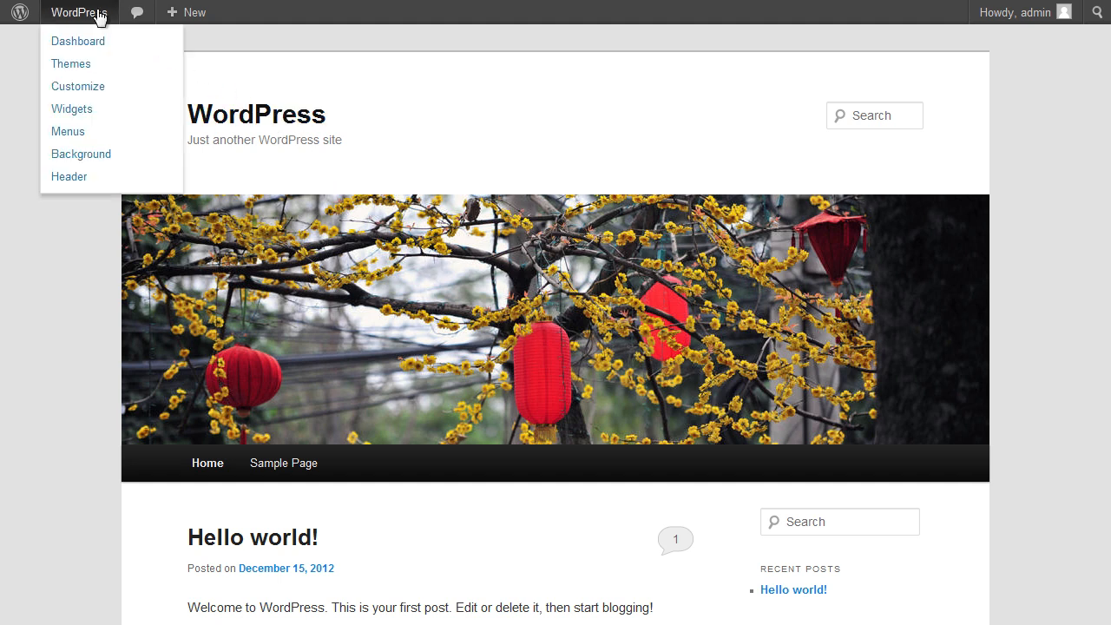
click(77, 42)
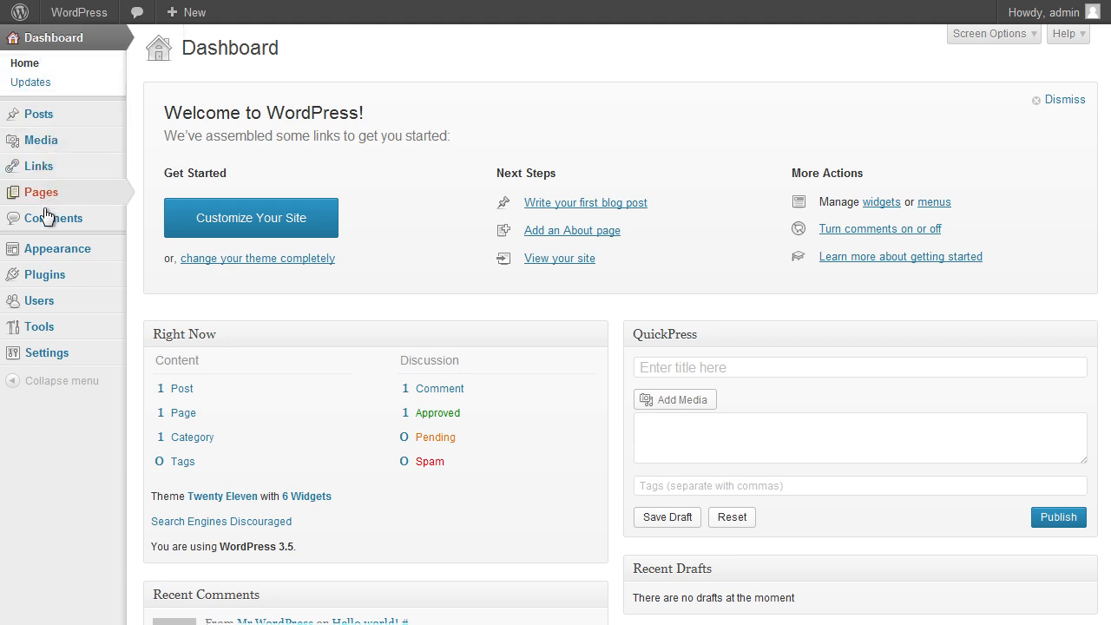
mouse_move(45, 274)
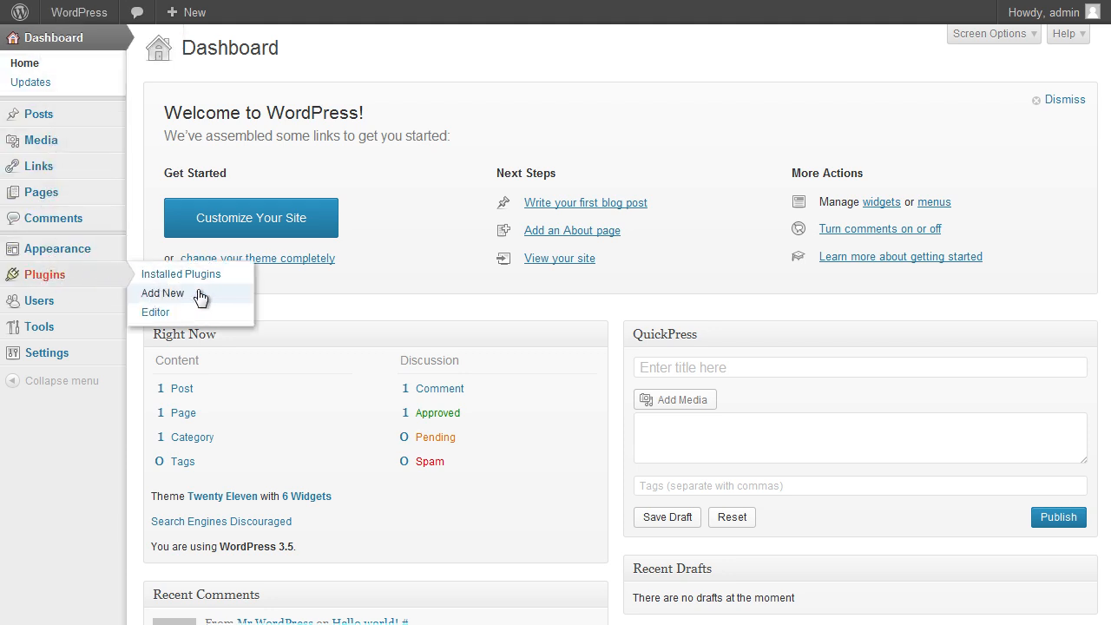
mouse_move(208, 298)
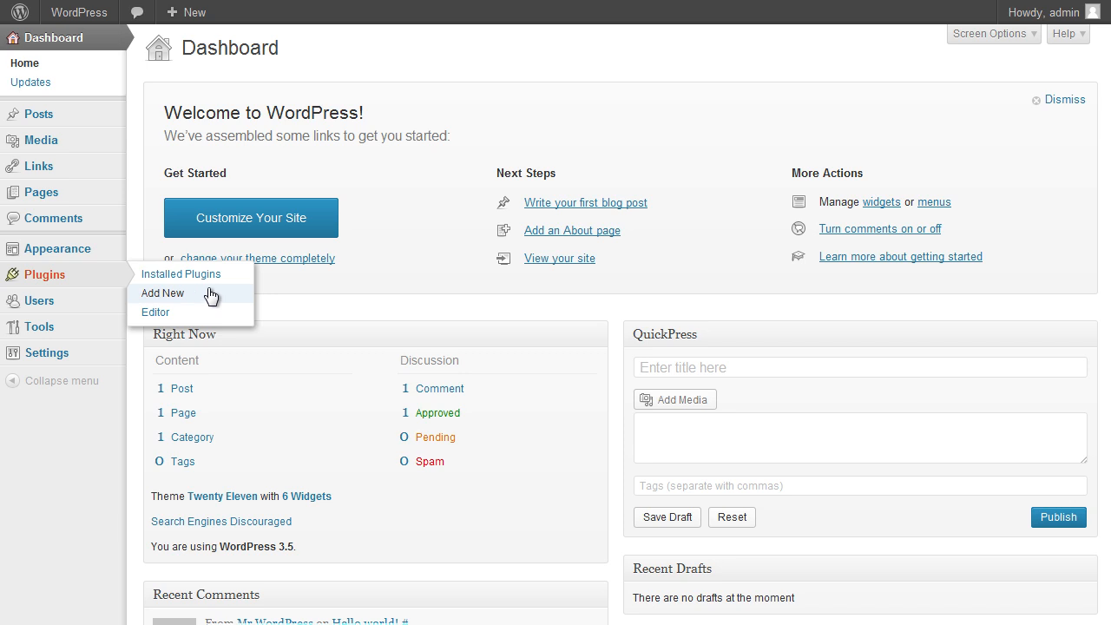
In Plugins > Add New, search the directory for "move" and choose Install Now on WordPress Move
click(163, 292)
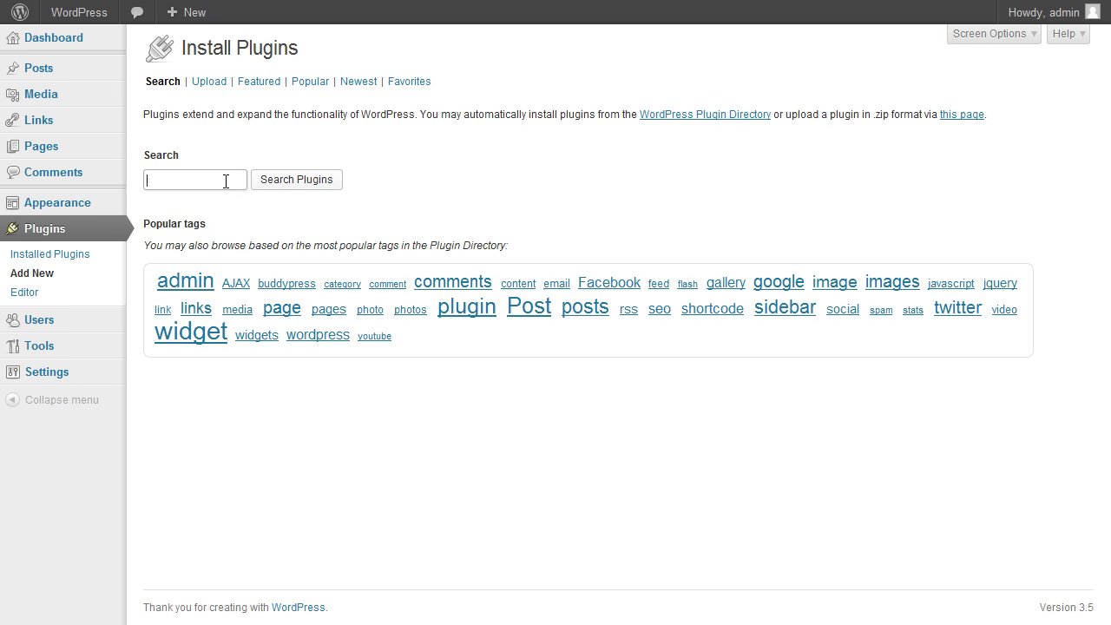
text(m)
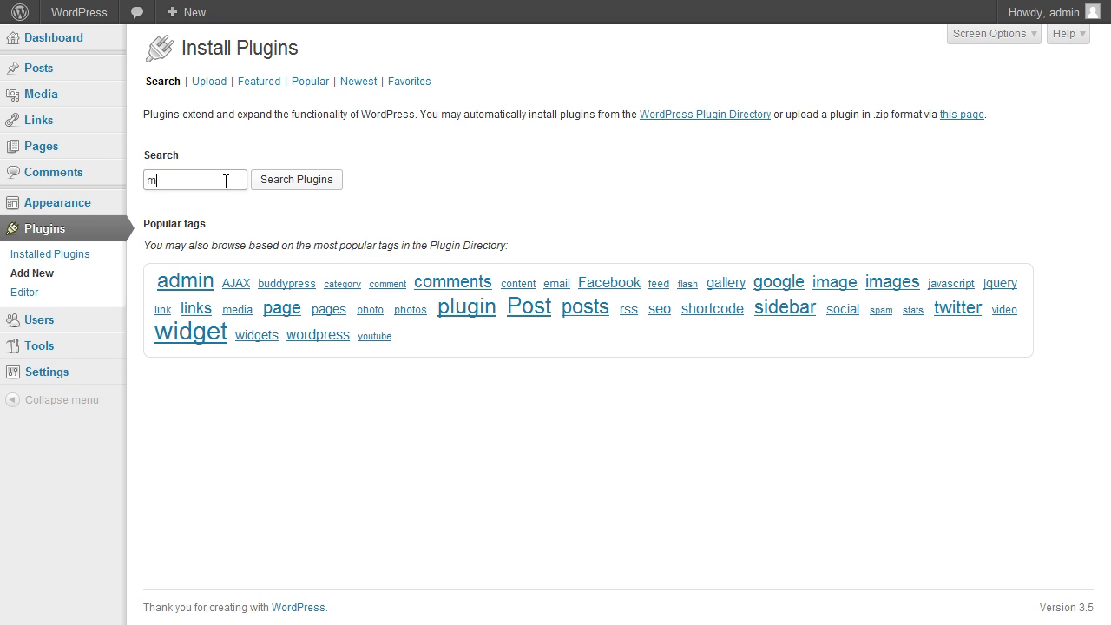
text(ove)
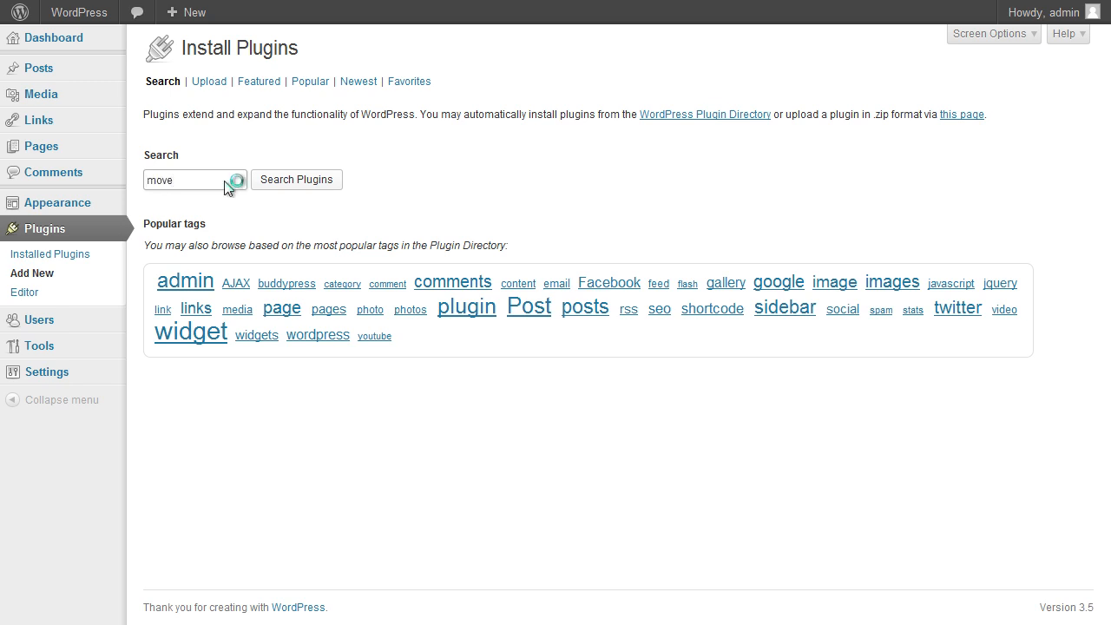
click(295, 179)
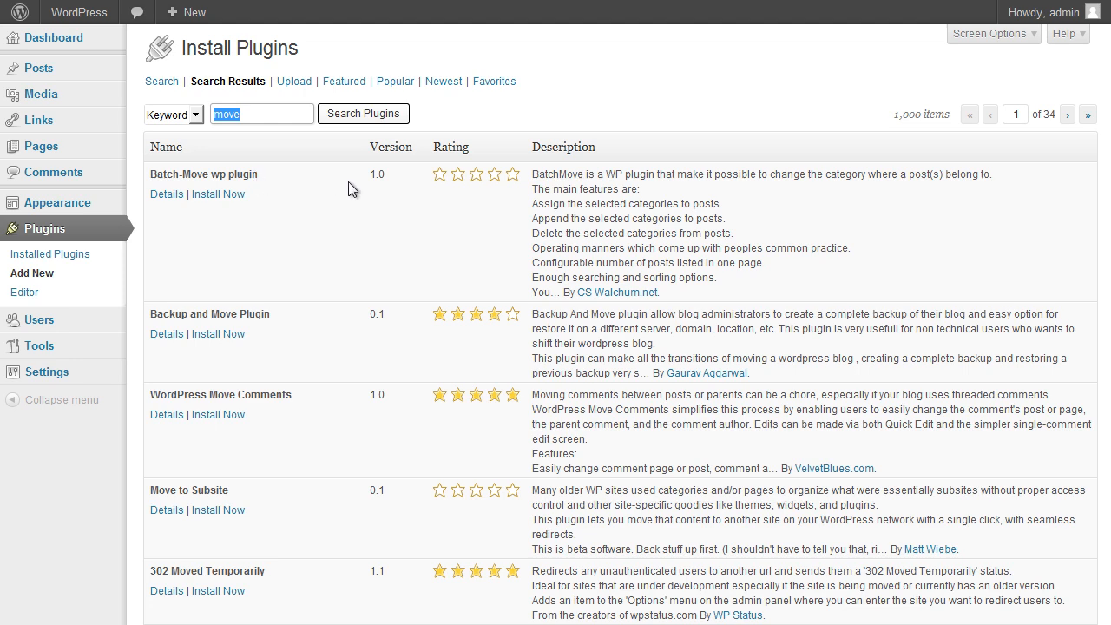
scroll(down, 3)
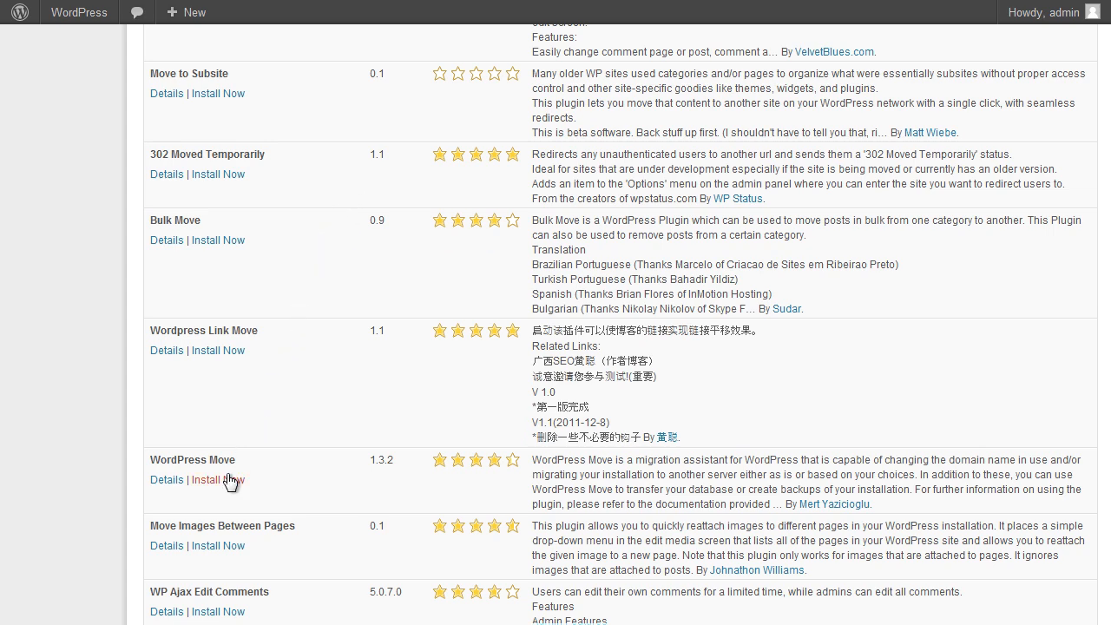
click(218, 480)
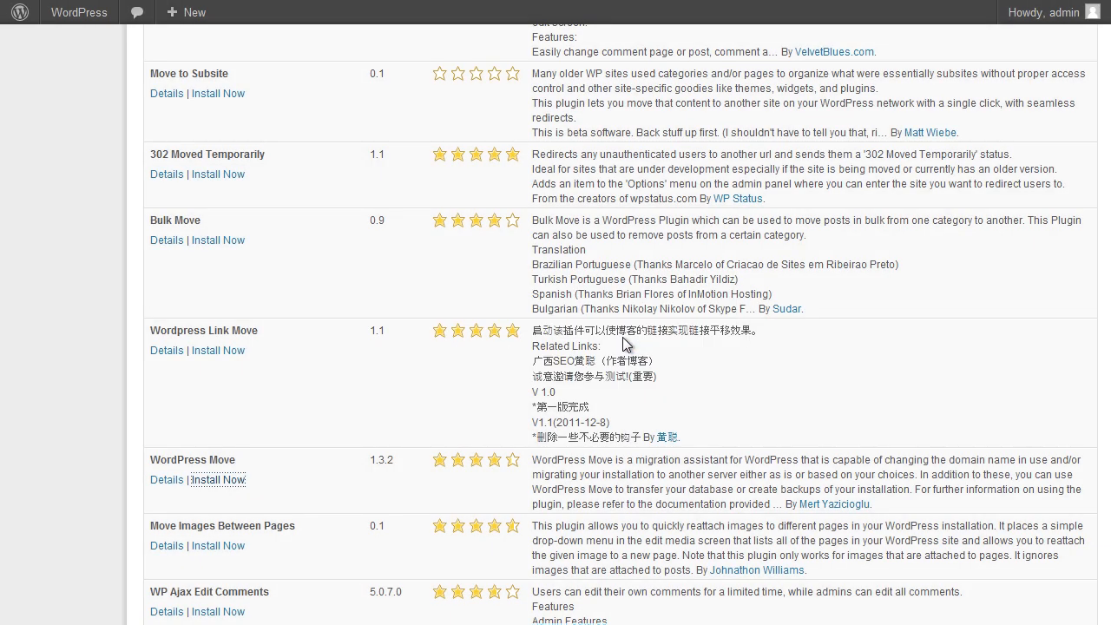
Confirm the install and activate the WordPress Move plugin
click(217, 480)
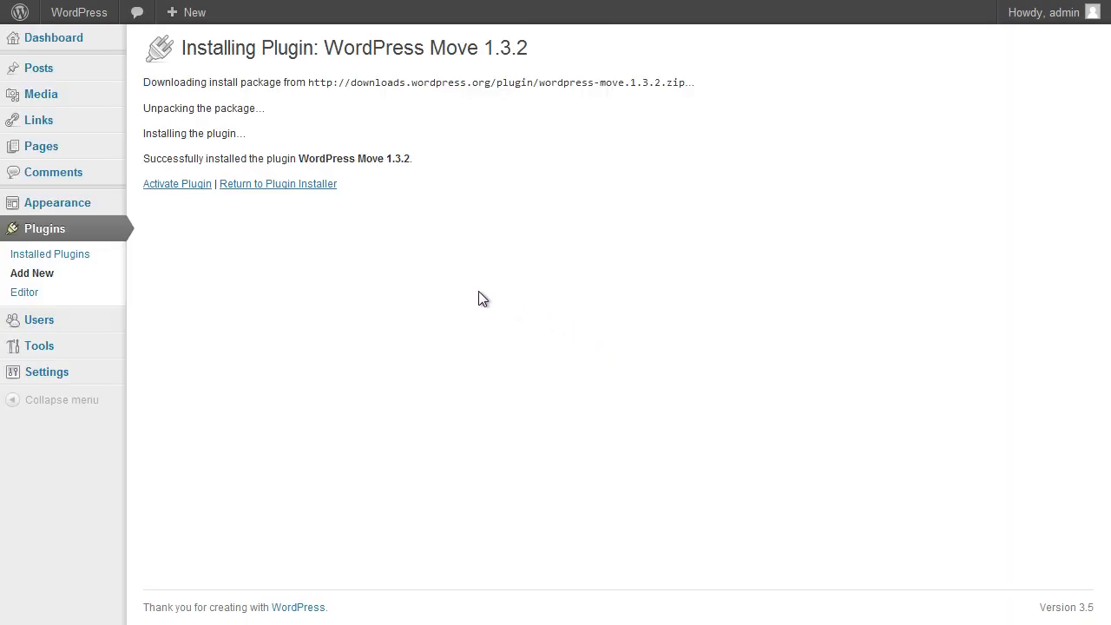
mouse_move(177, 184)
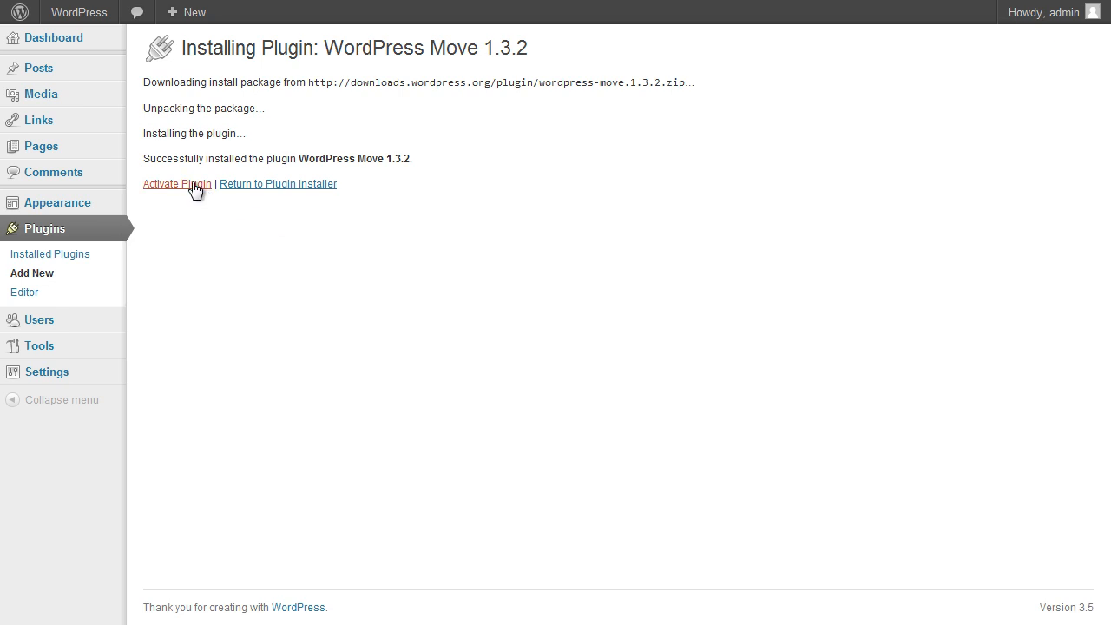
mouse_move(177, 184)
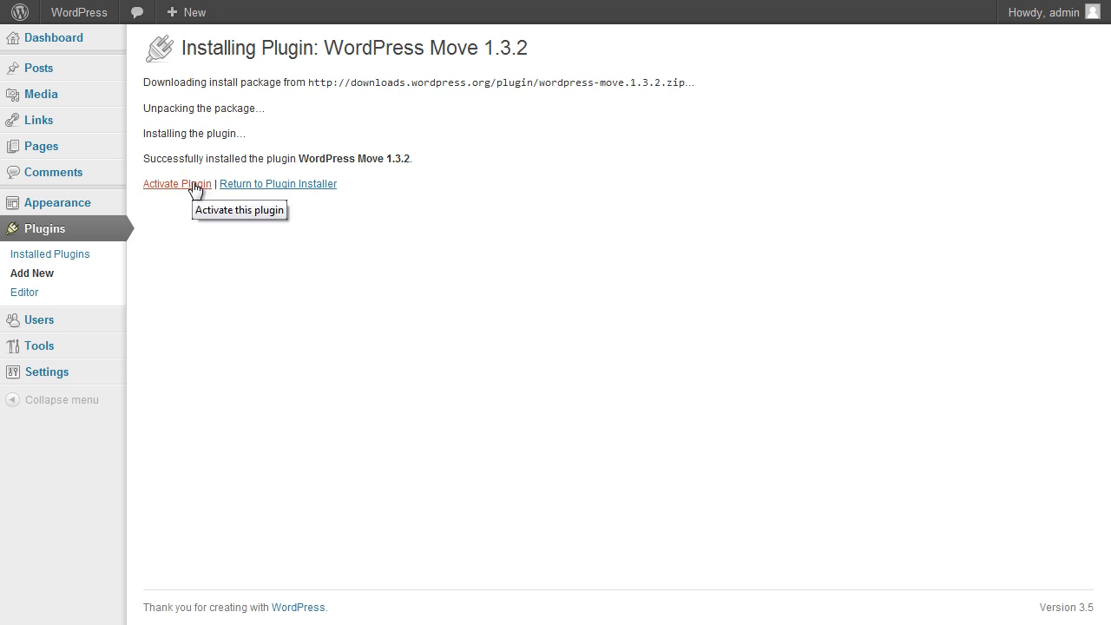
click(177, 184)
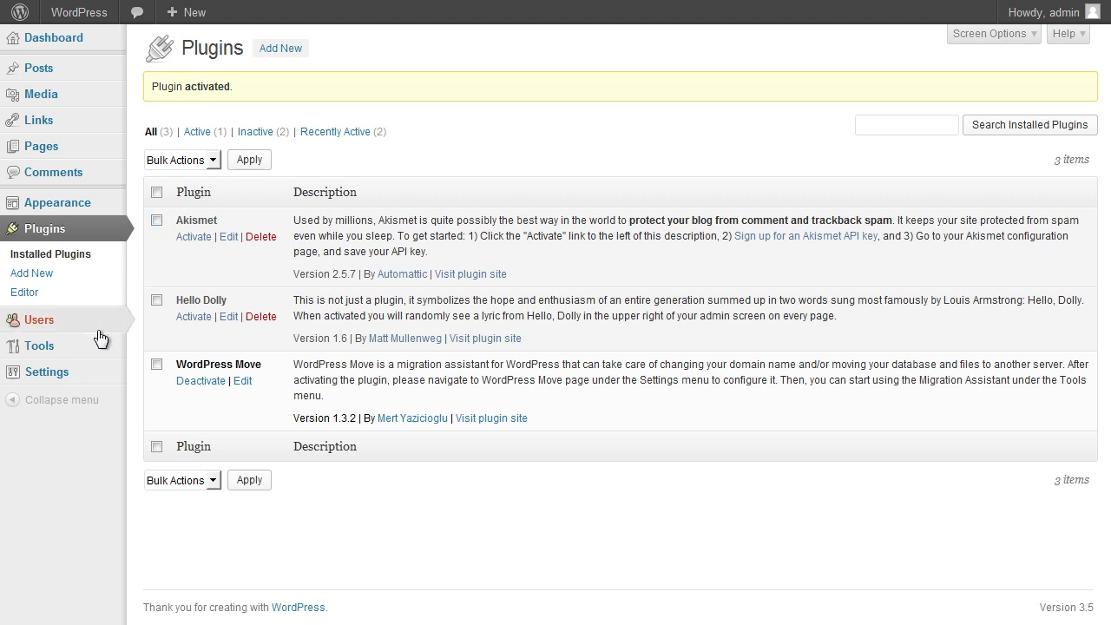
mouse_move(38, 345)
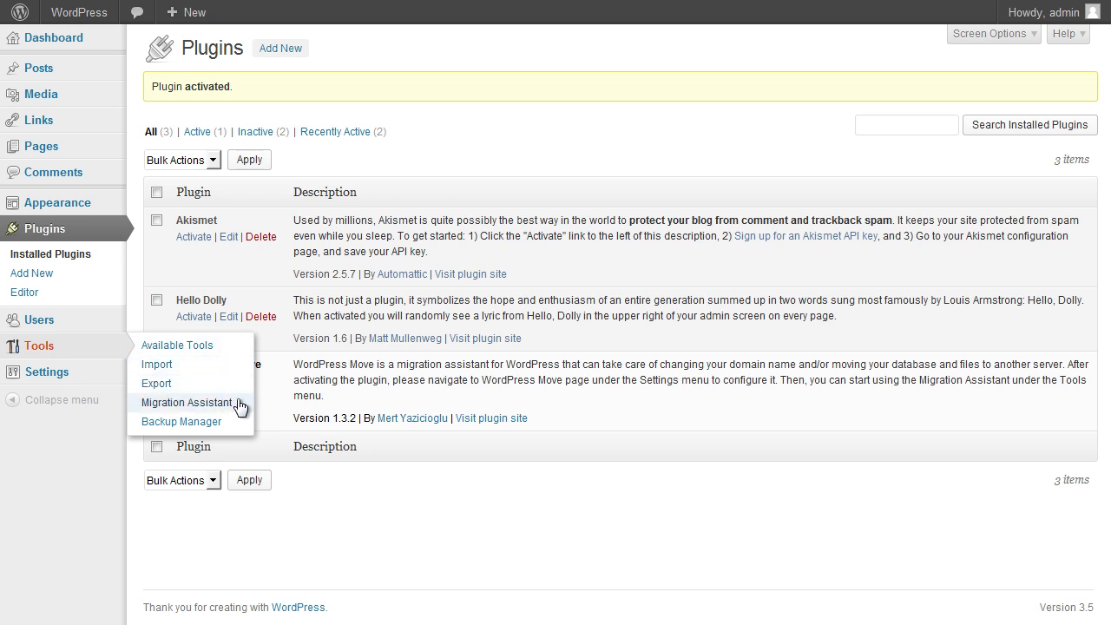
Start a migration from Tools > Migration Assistant, reaching the FTP settings page
click(188, 403)
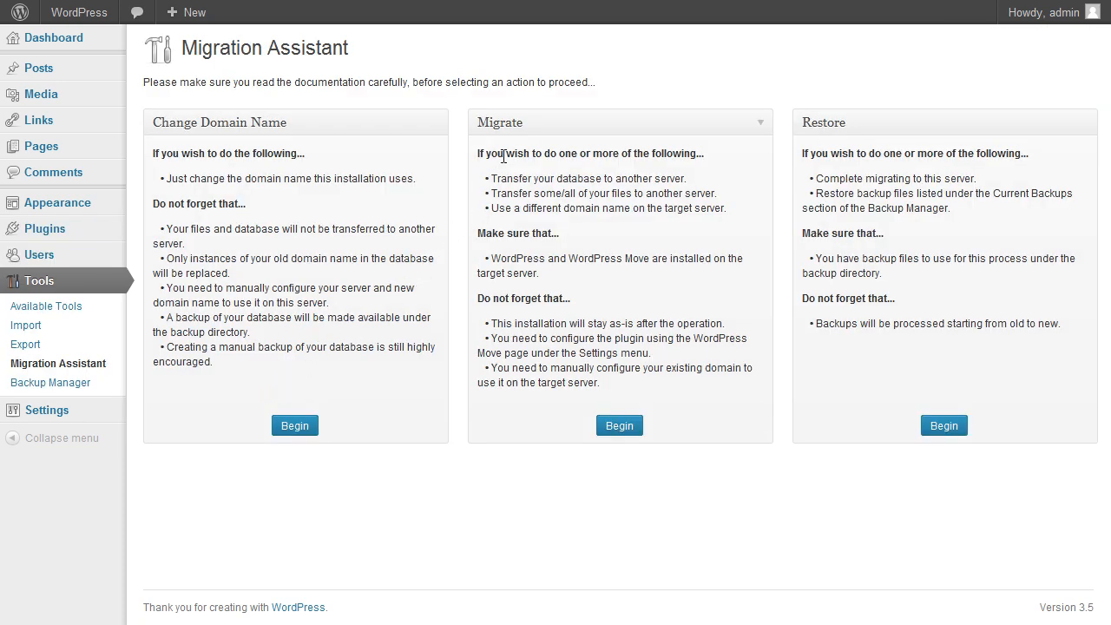
mouse_move(747, 166)
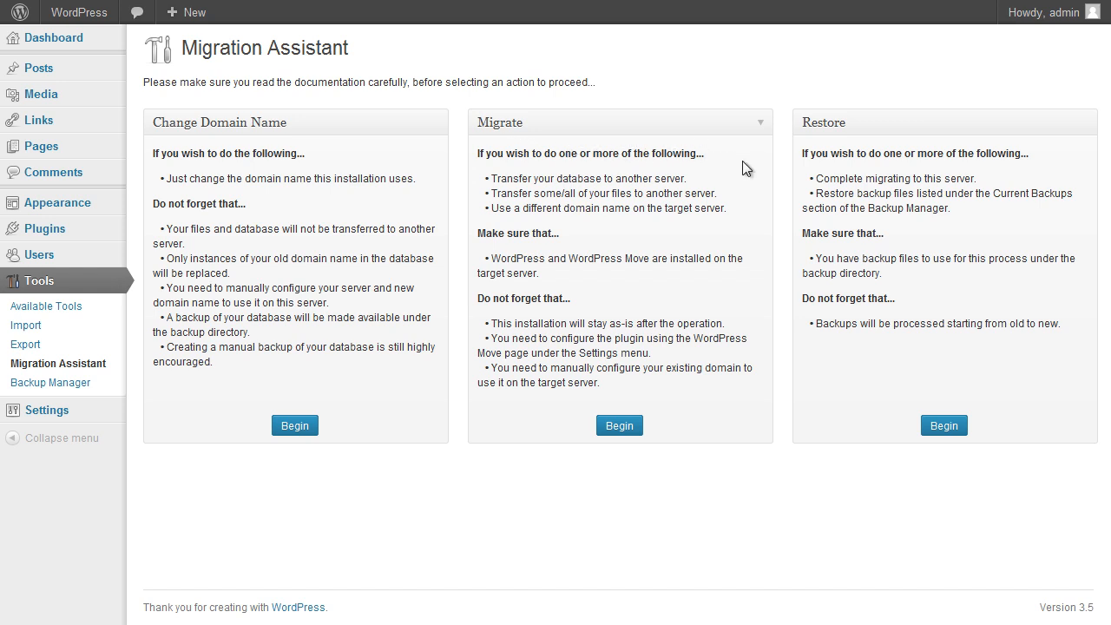
mouse_move(749, 288)
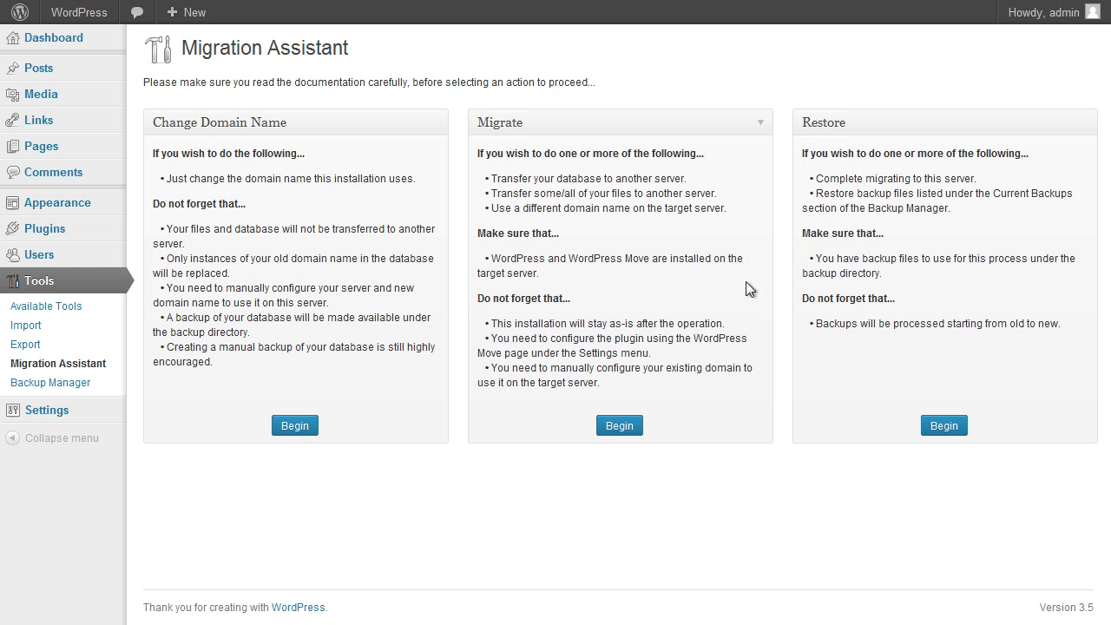
mouse_move(745, 358)
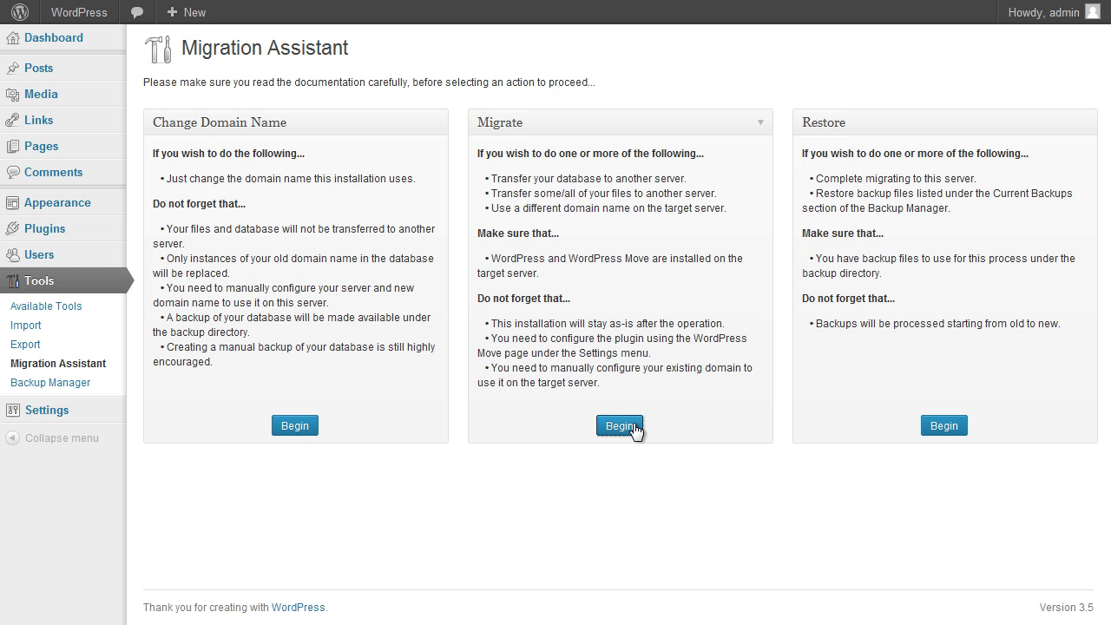
click(620, 426)
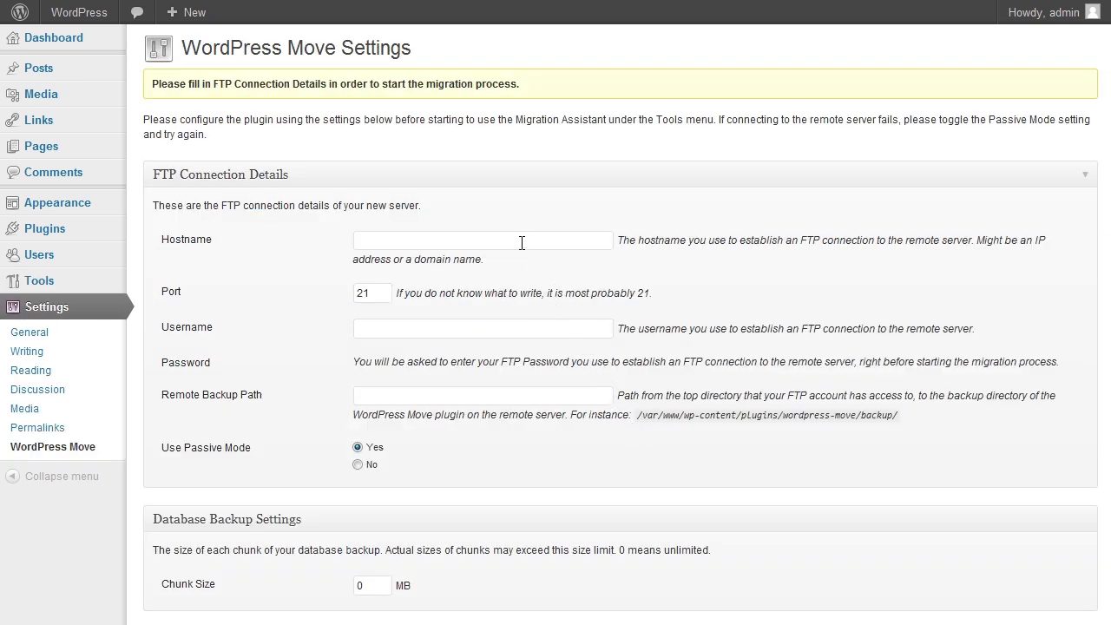
Save FTP host ftp.wordpress-lessons.host-ed.me, the username and the remote backup path
text(ftp.w)
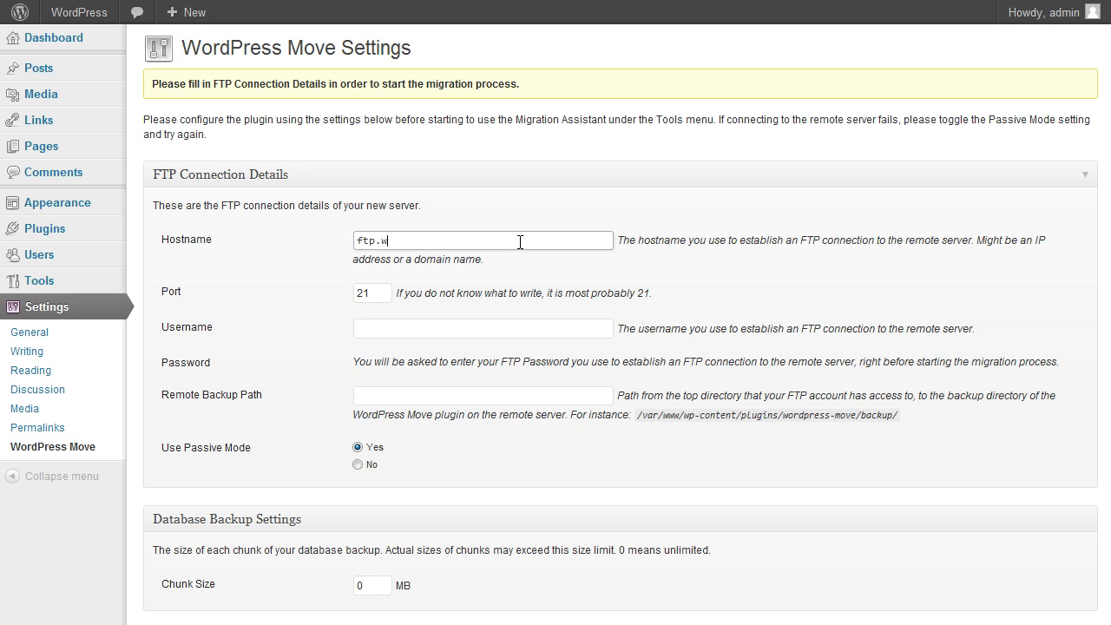
text(ordpress-lessons)
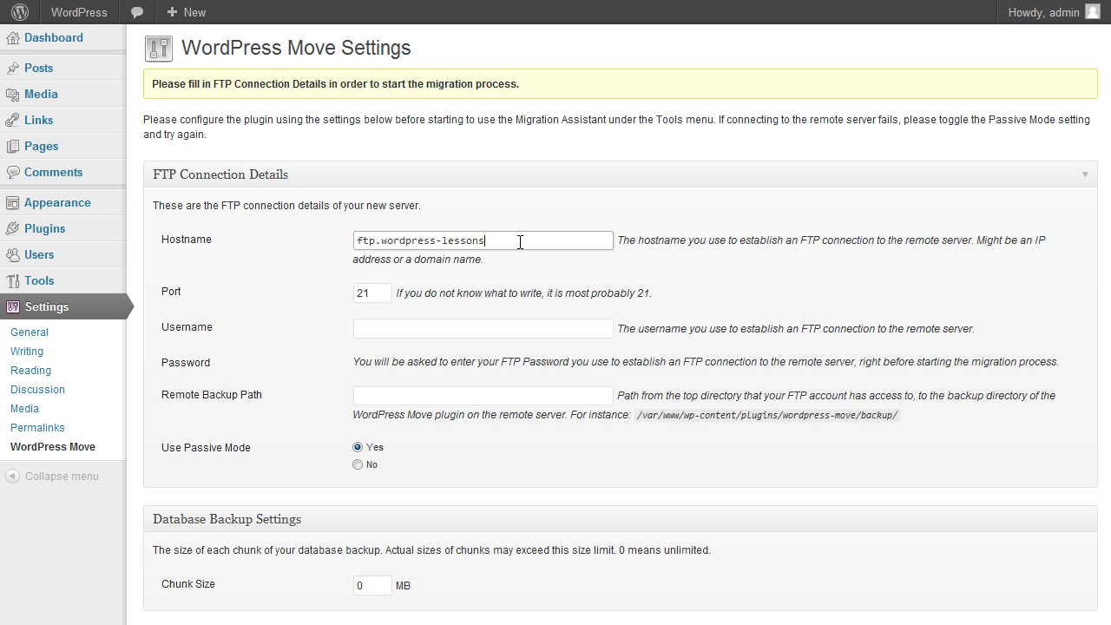
text(.host-ed.me)
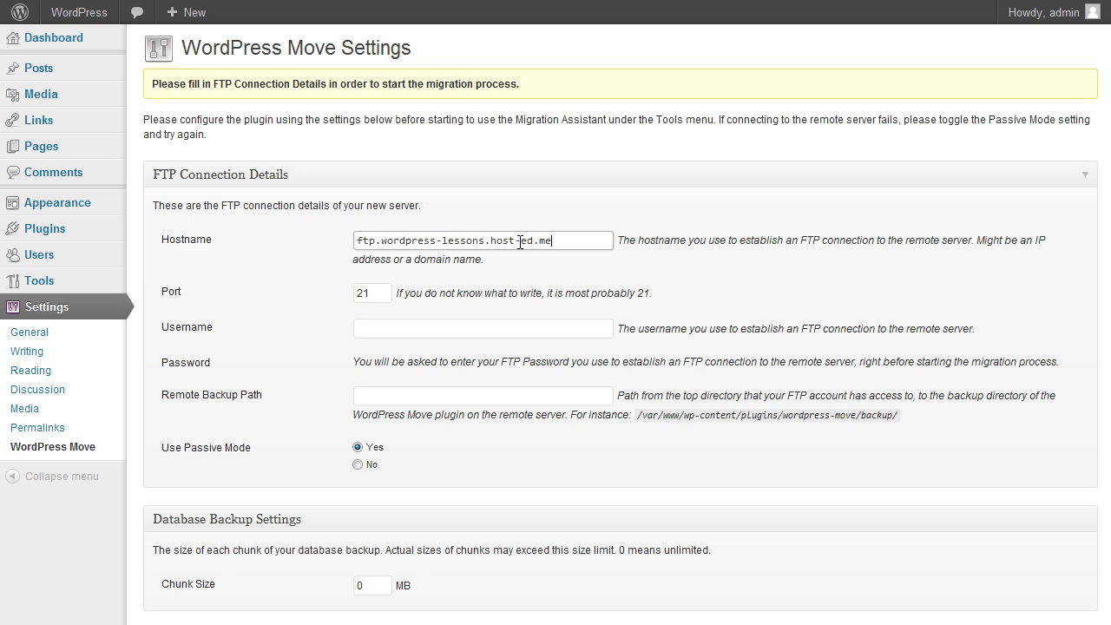
text(wordpre)
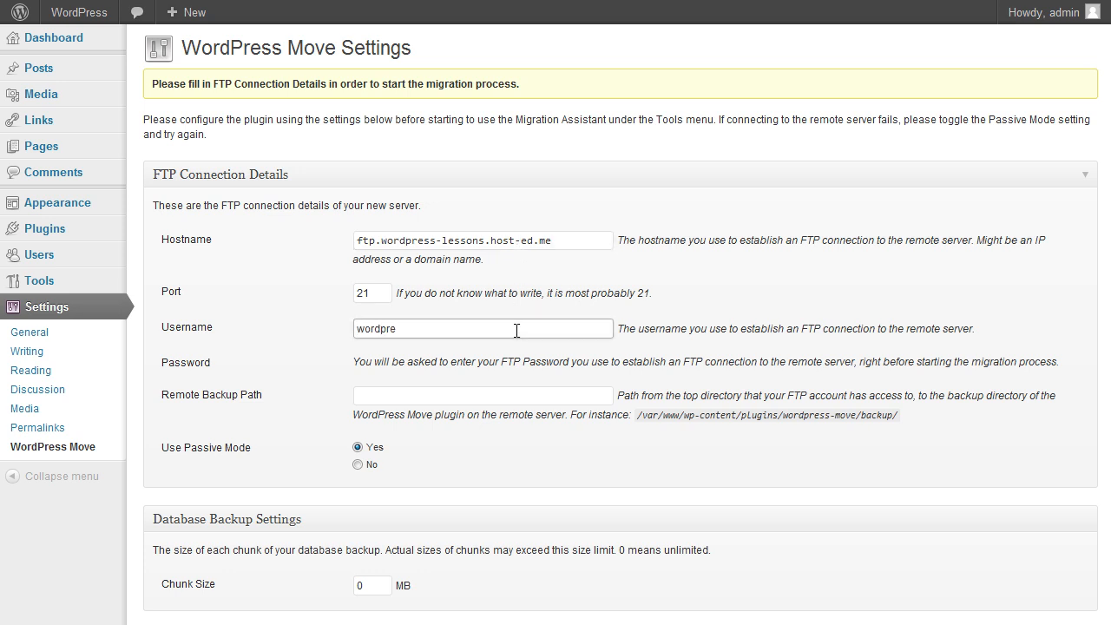
text(8)
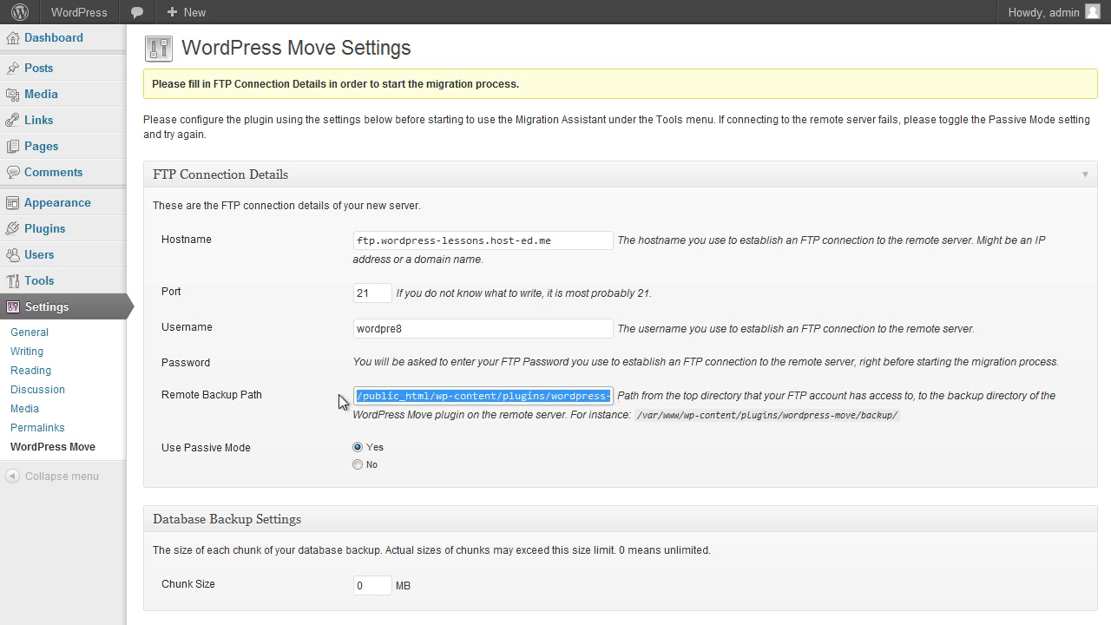
click(448, 473)
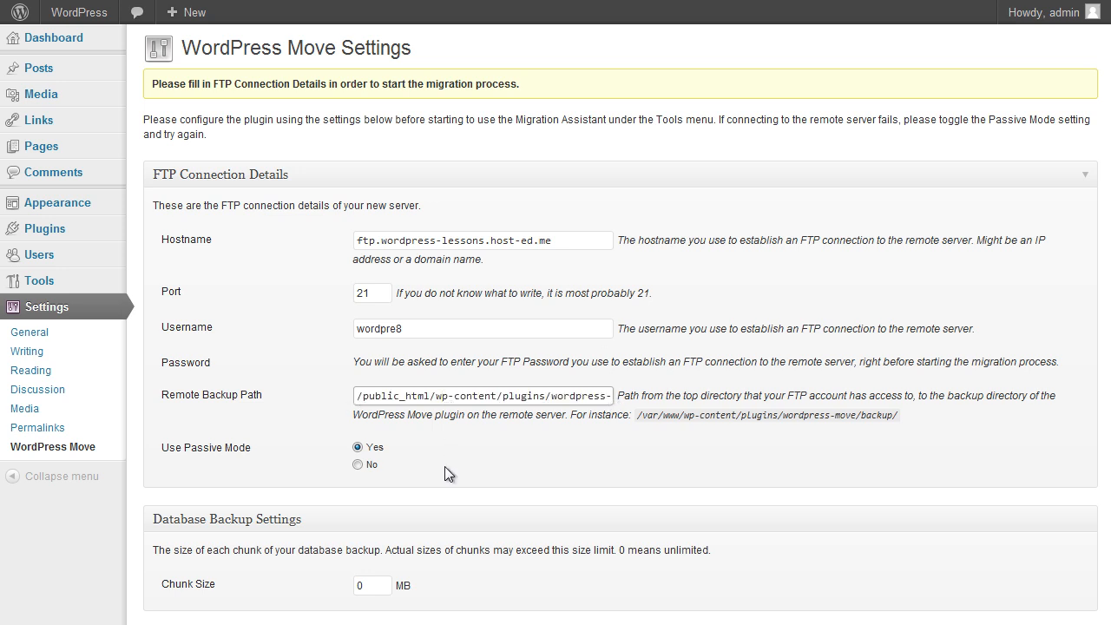
scroll(down, 3)
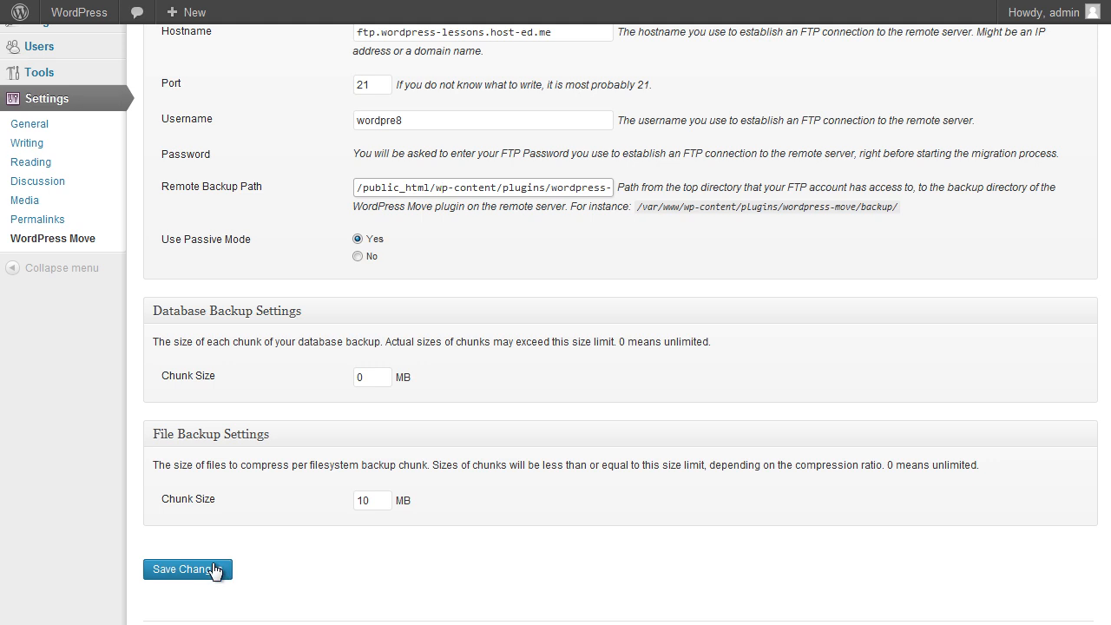
click(188, 569)
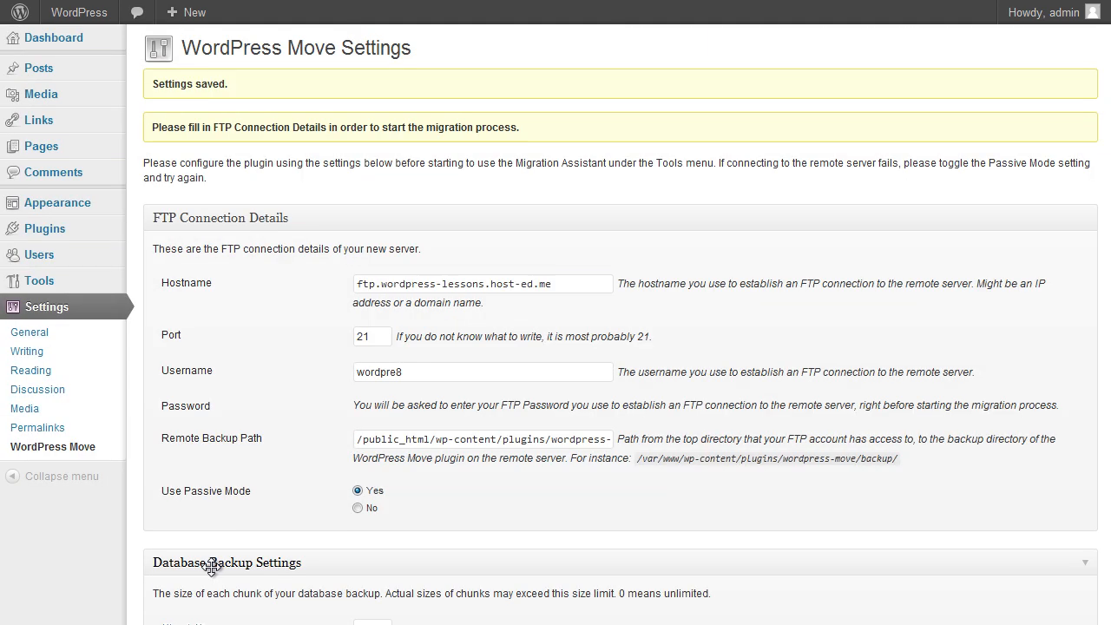
click(57, 363)
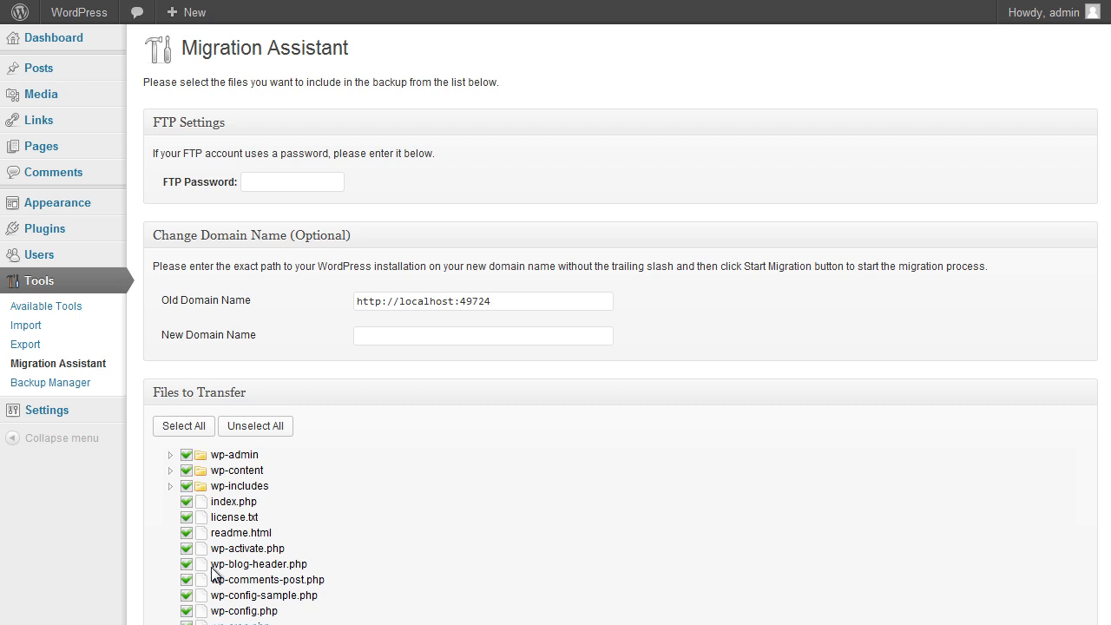
mouse_move(217, 571)
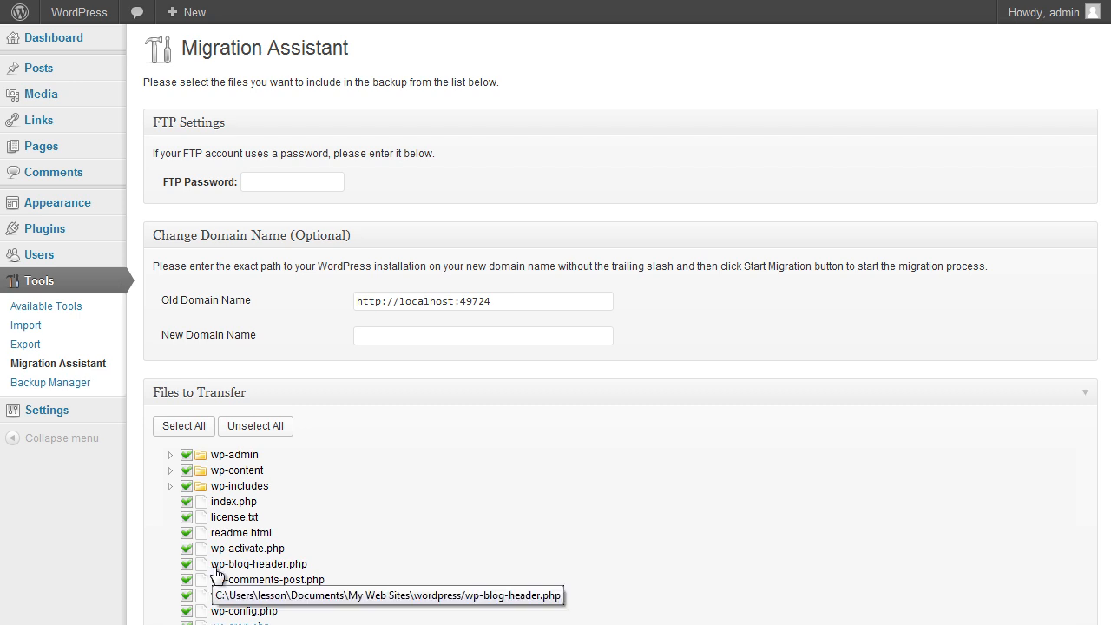
mouse_move(267, 490)
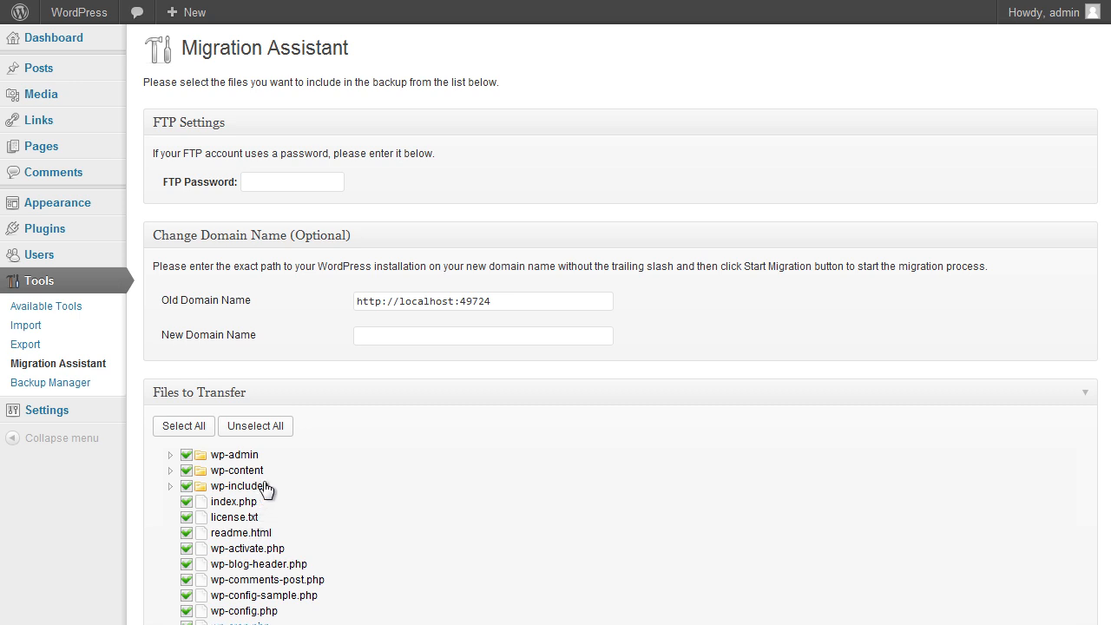
right_click(292, 183)
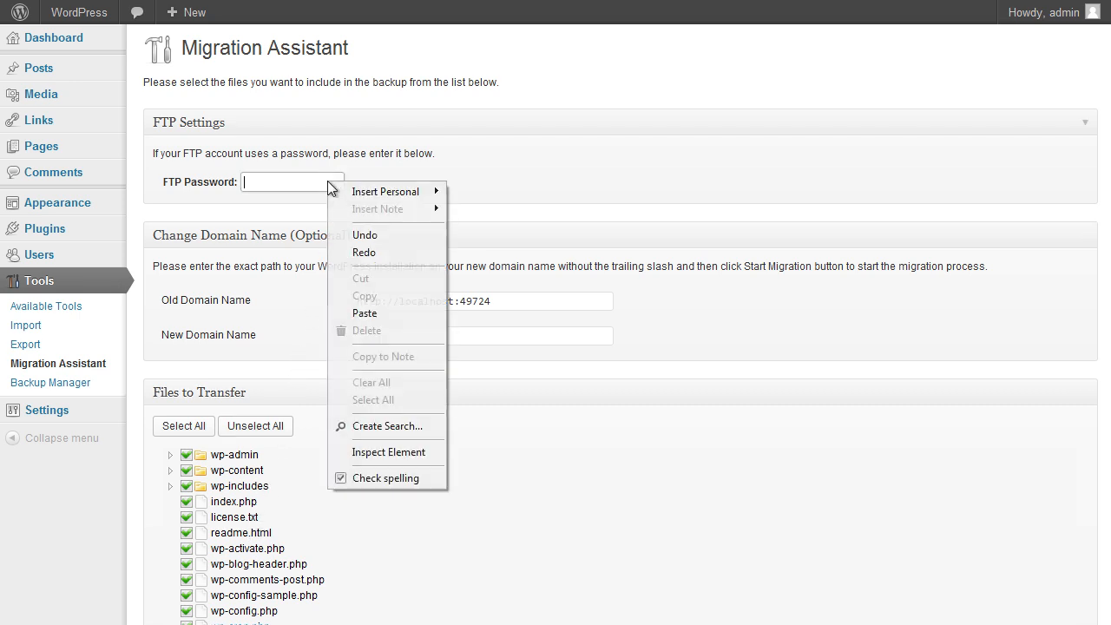
click(365, 312)
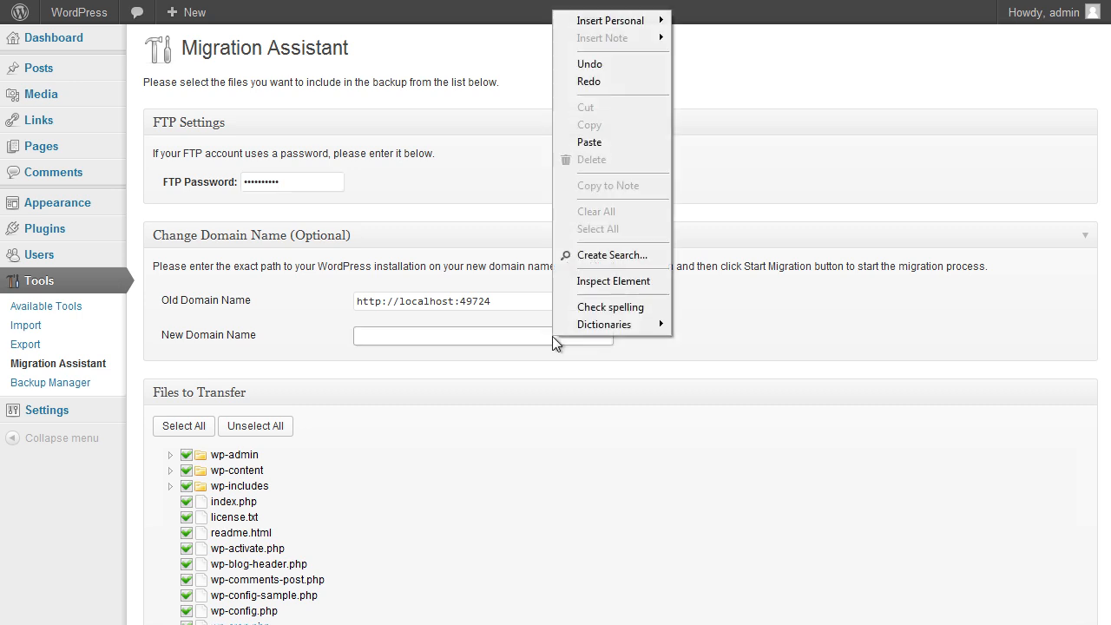
click(590, 143)
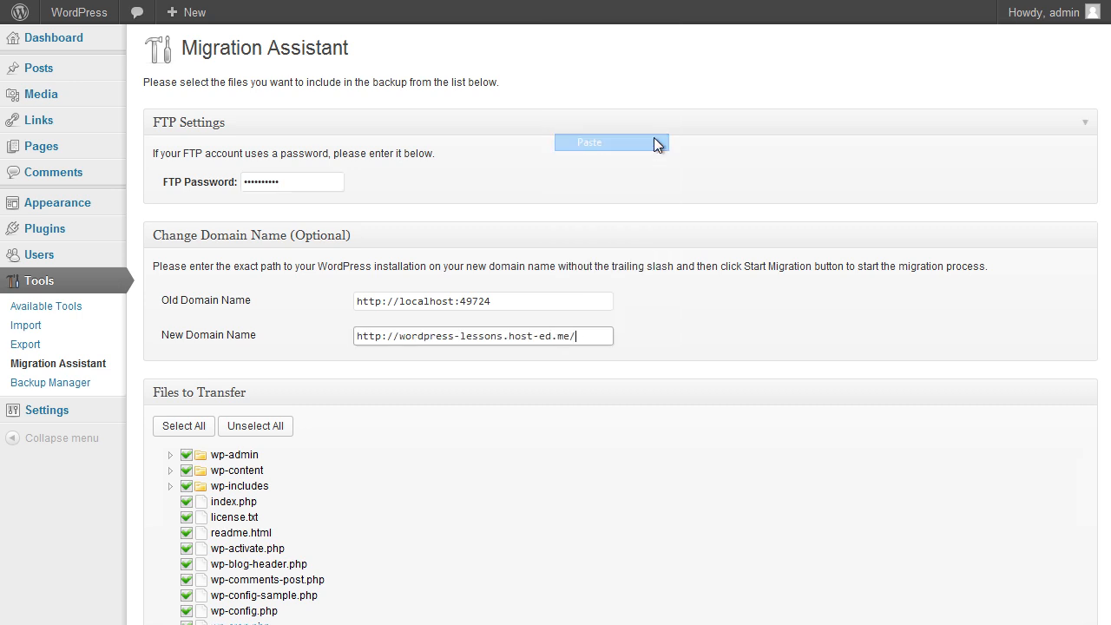
scroll(down, 3)
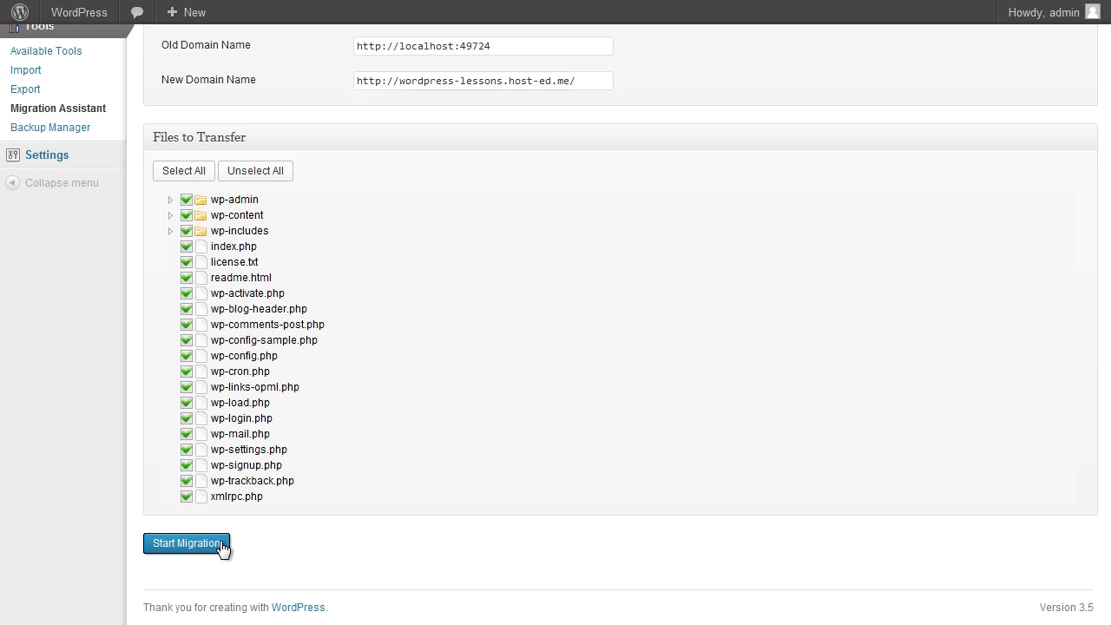
click(186, 541)
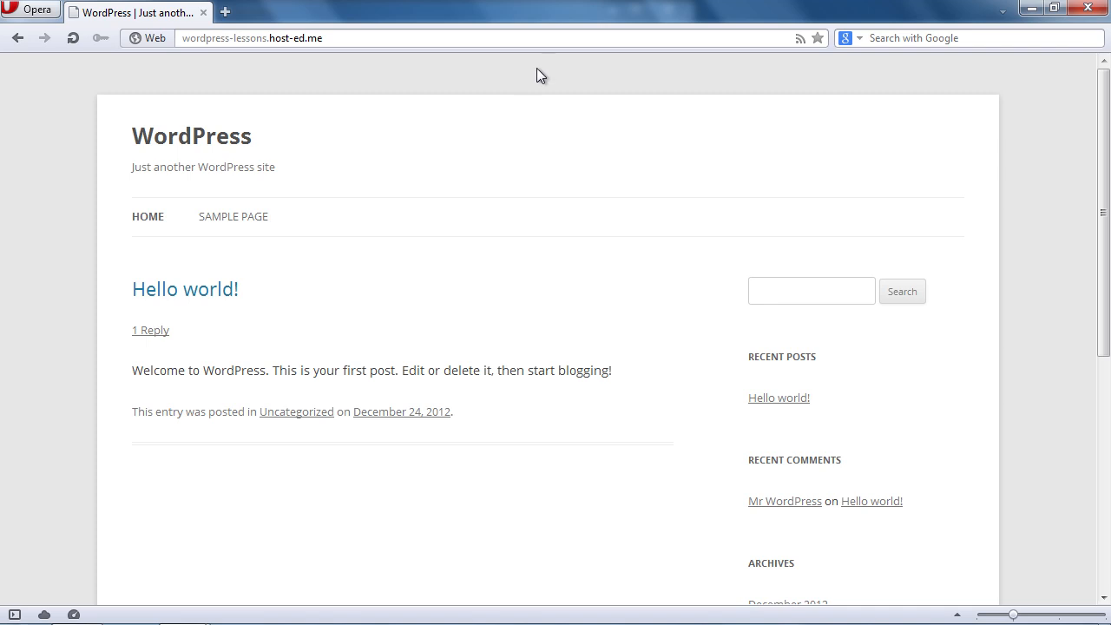
text(http://wordpress-lessons.host-ed.me/wp)
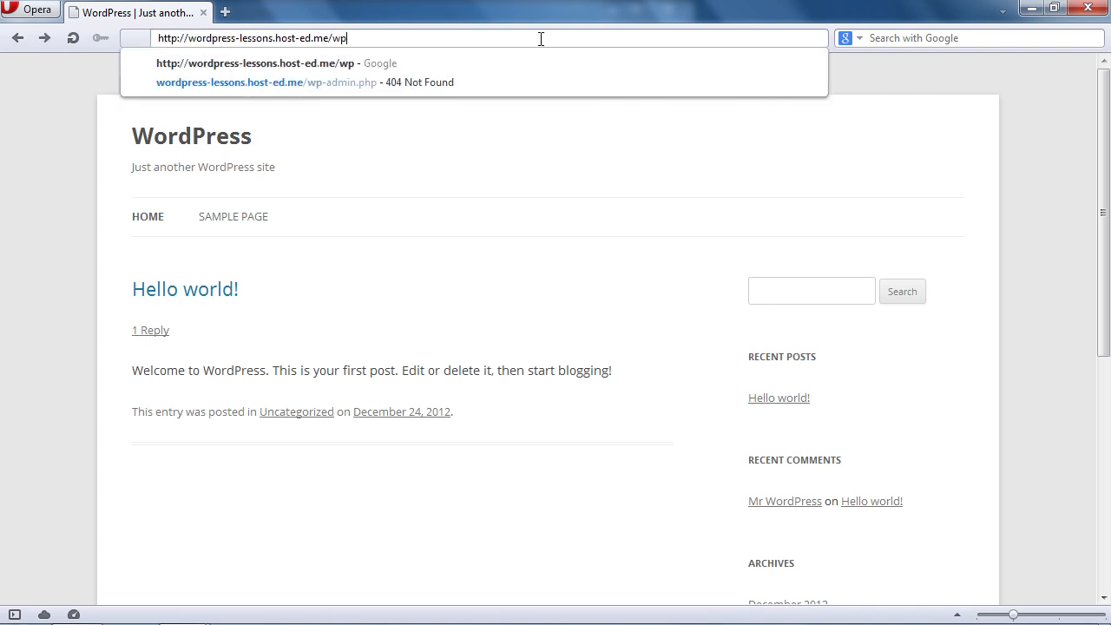
text(-admin)
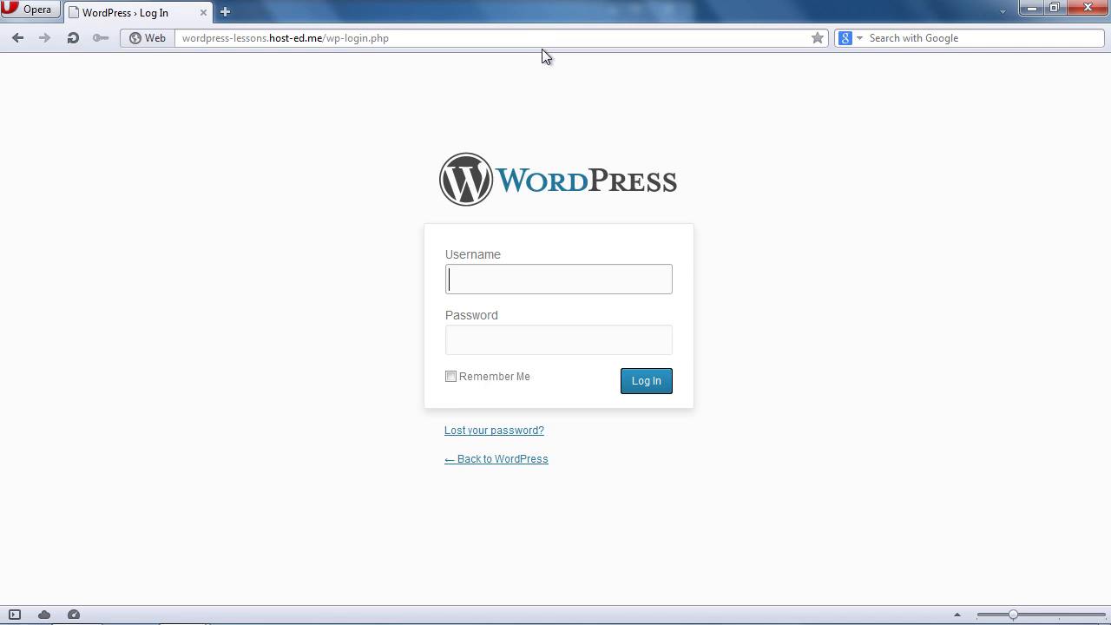
text(admin)
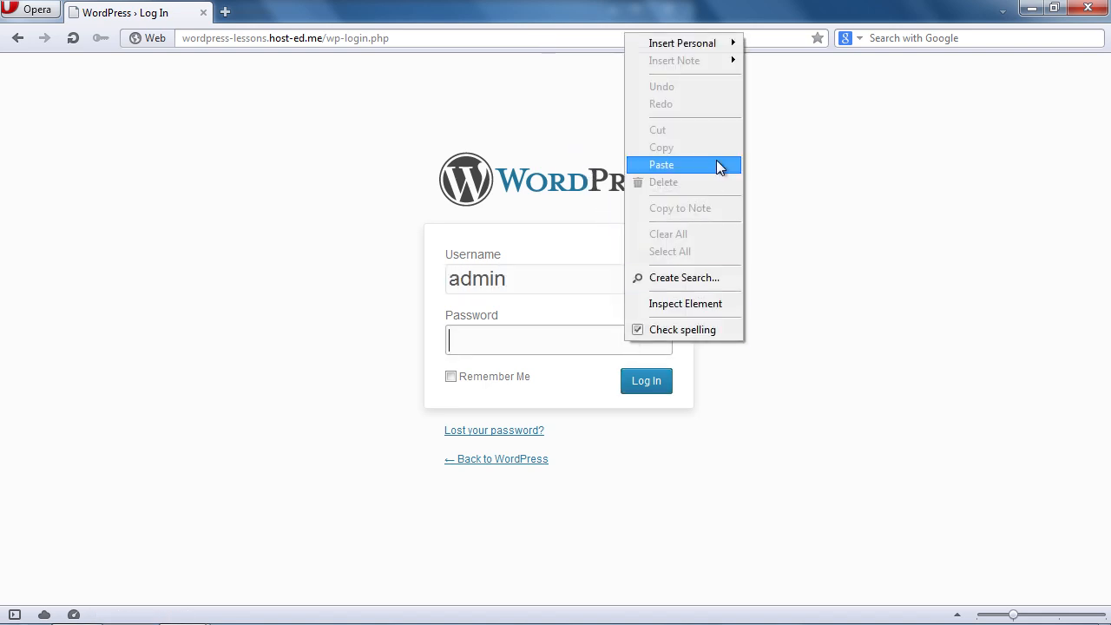
click(661, 165)
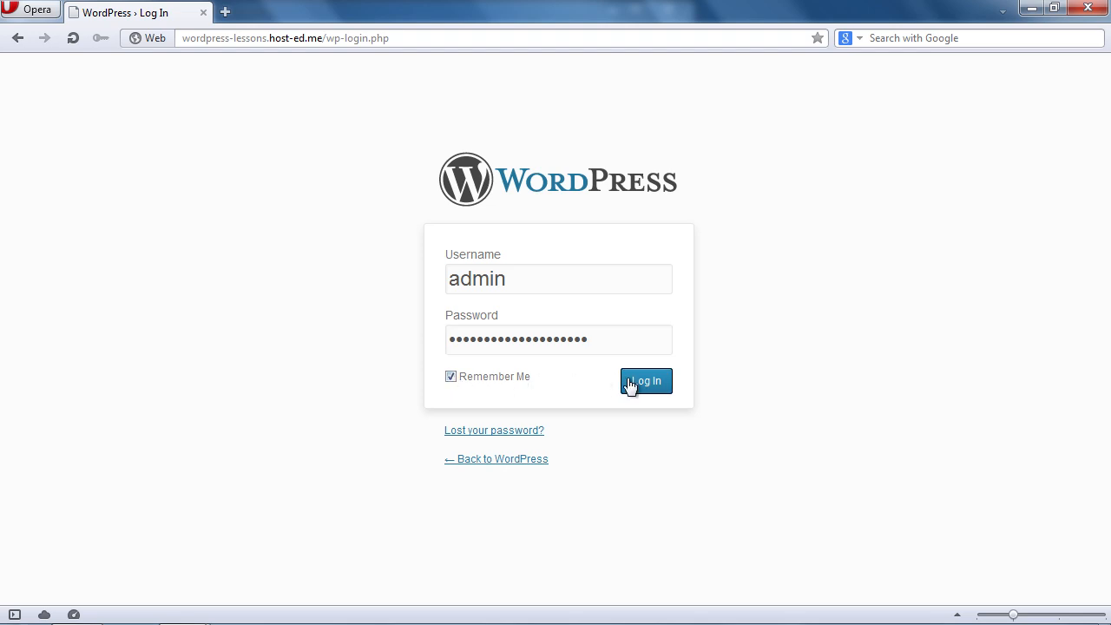
click(646, 381)
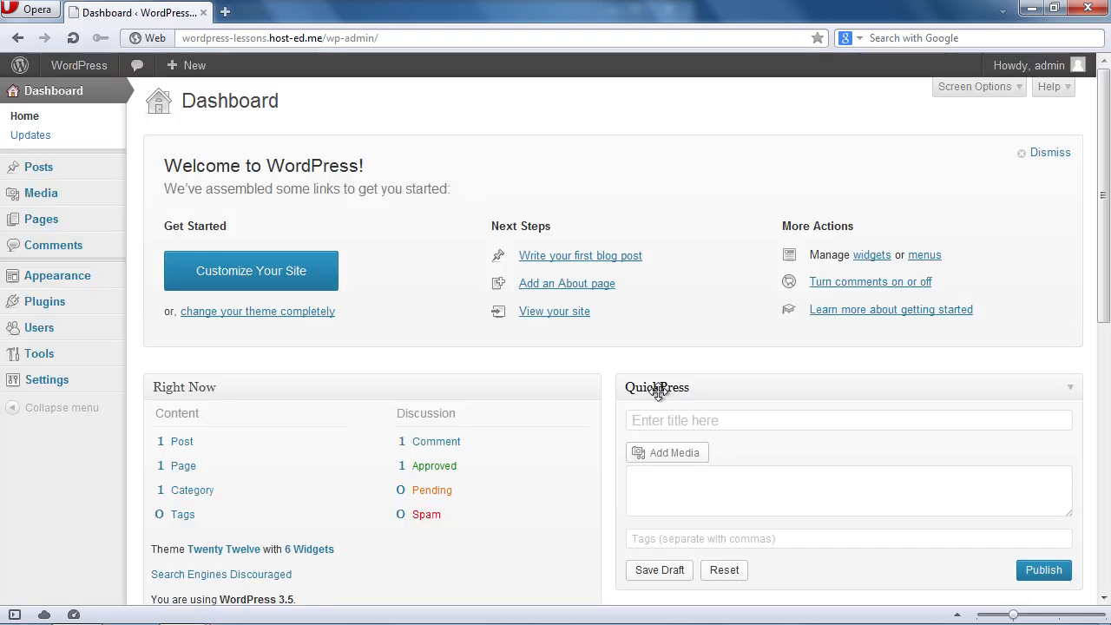
mouse_move(240, 378)
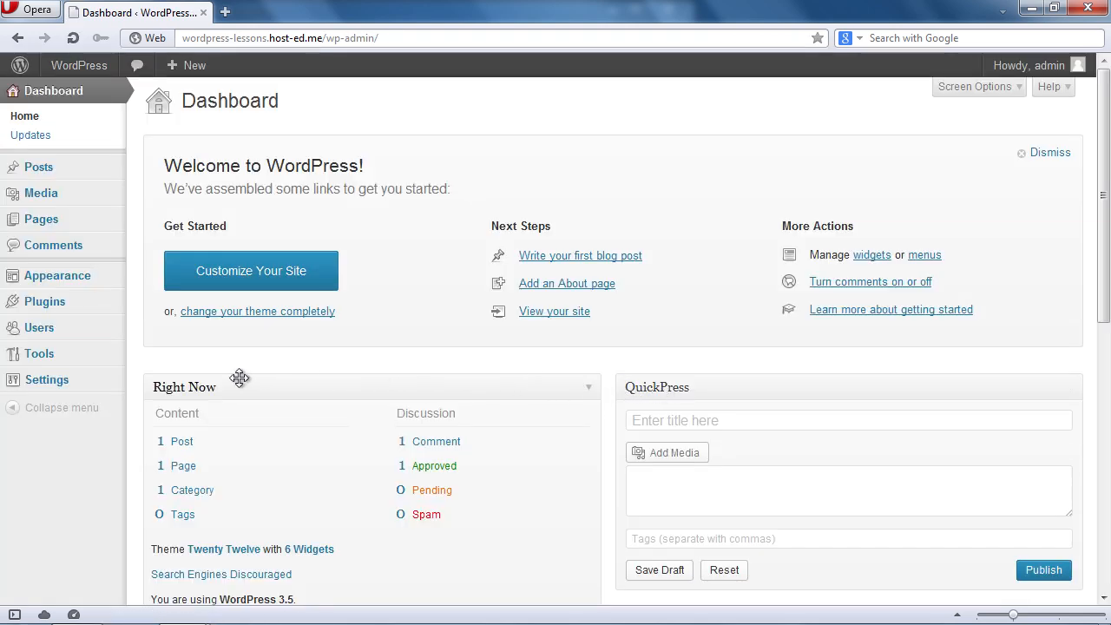
mouse_move(38, 354)
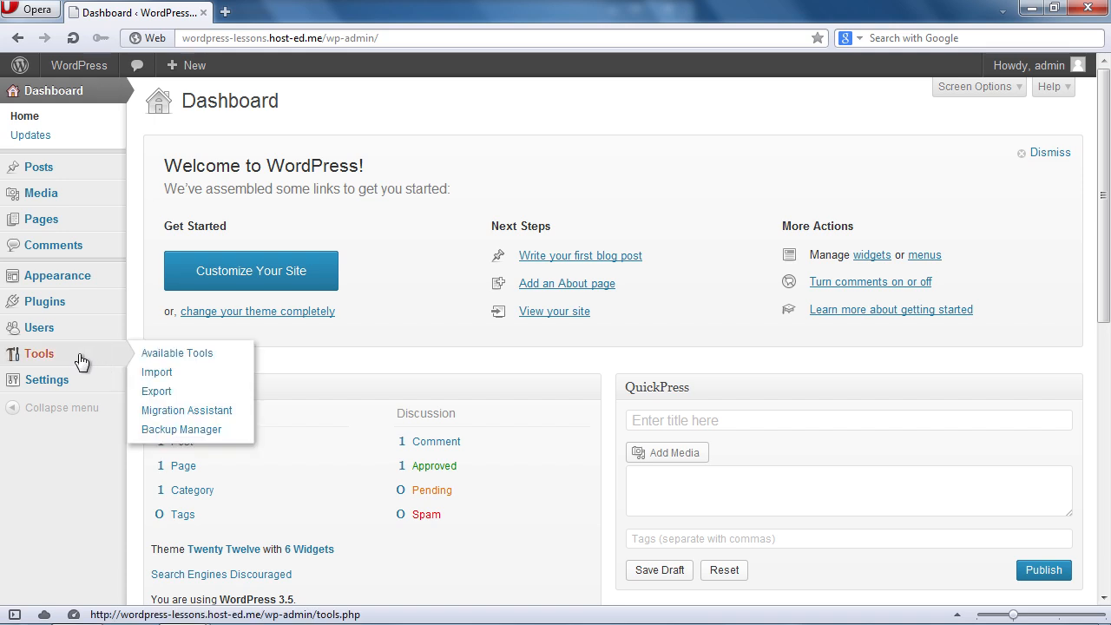
mouse_move(188, 410)
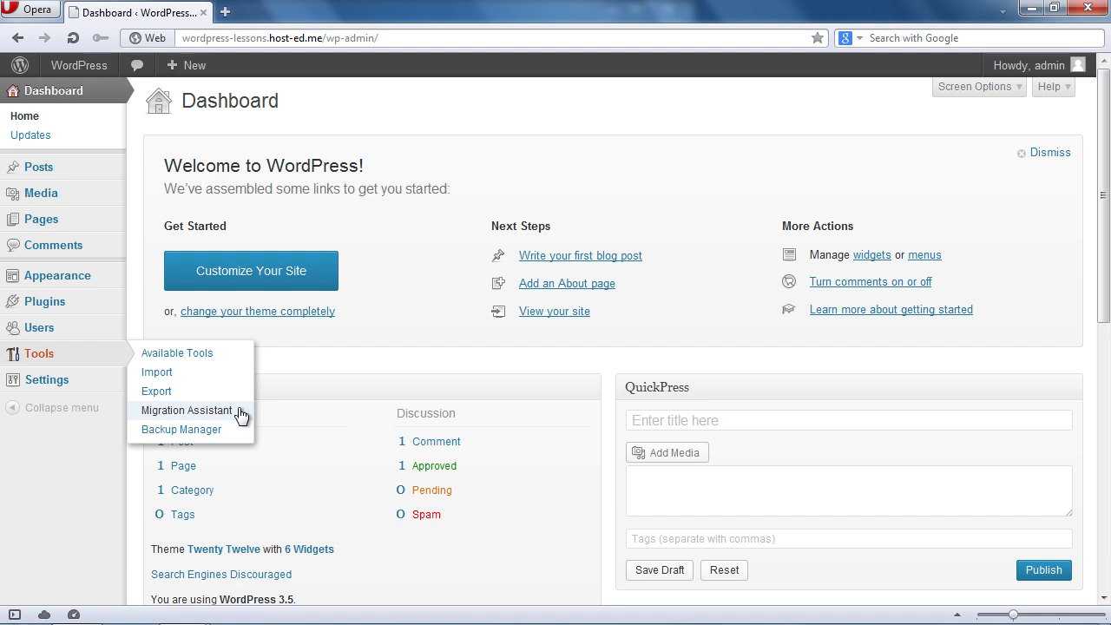
Begin Restore in the new site's Migration Assistant, listing both transferred backups
click(185, 410)
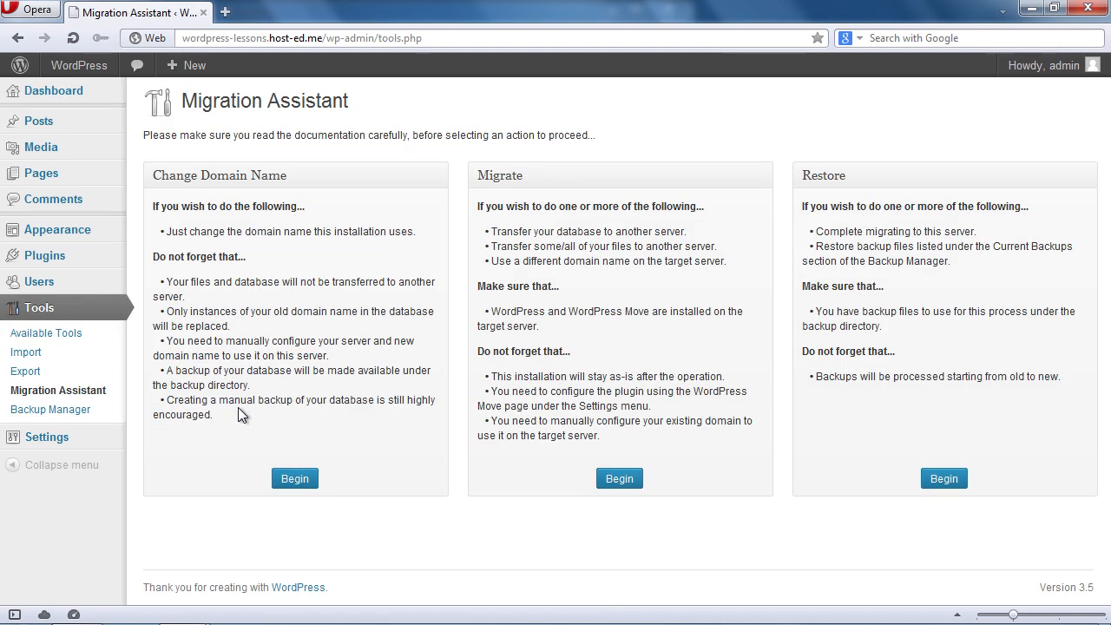
mouse_move(465, 417)
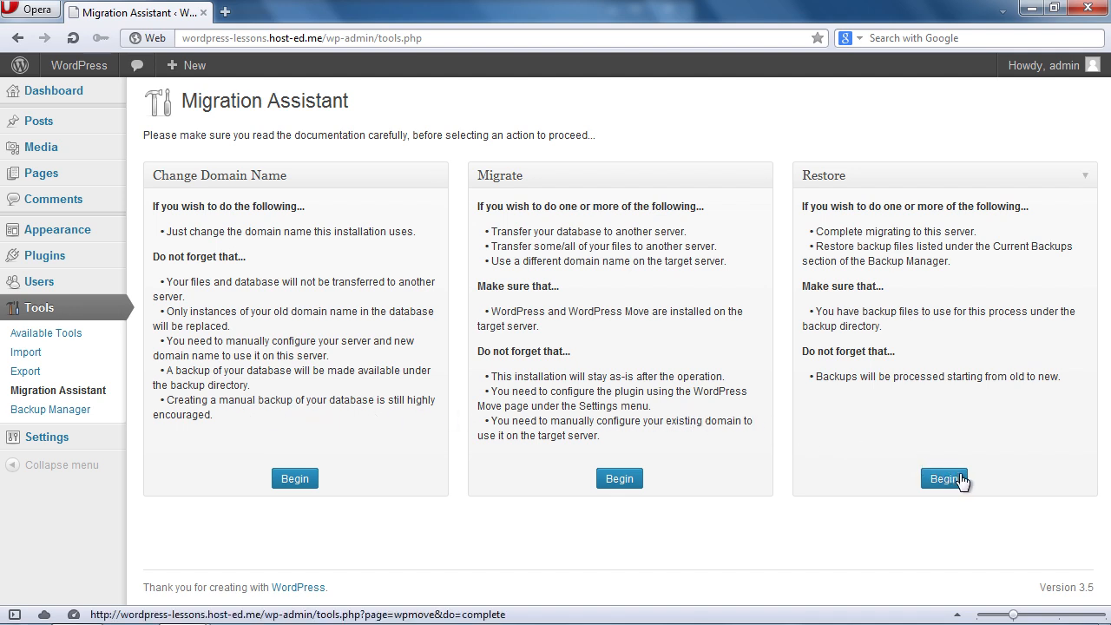
click(944, 480)
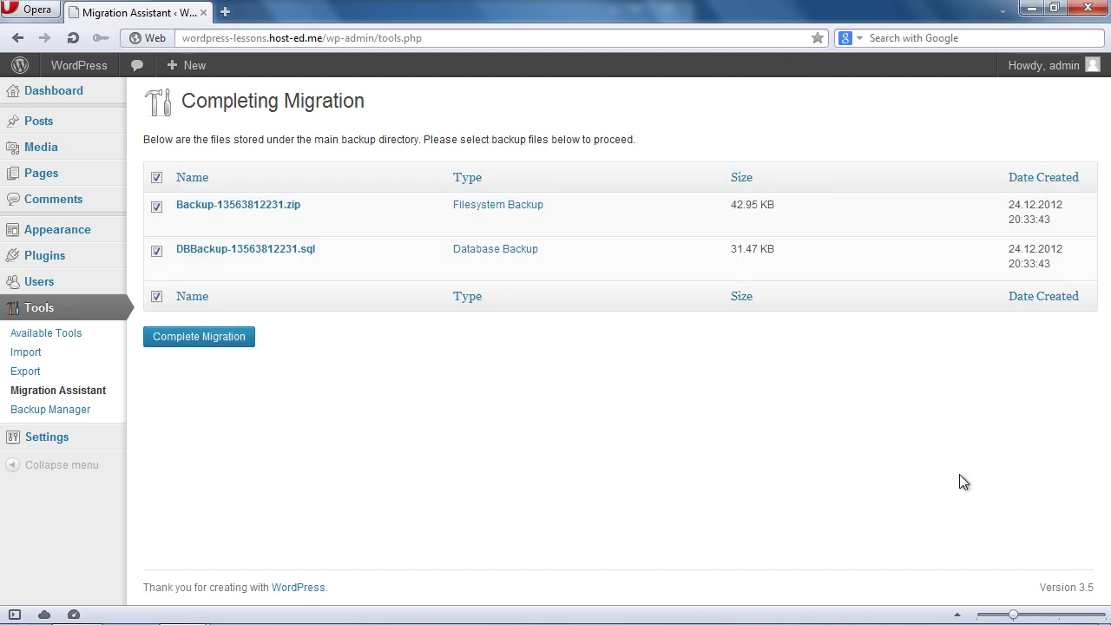
mouse_move(476, 398)
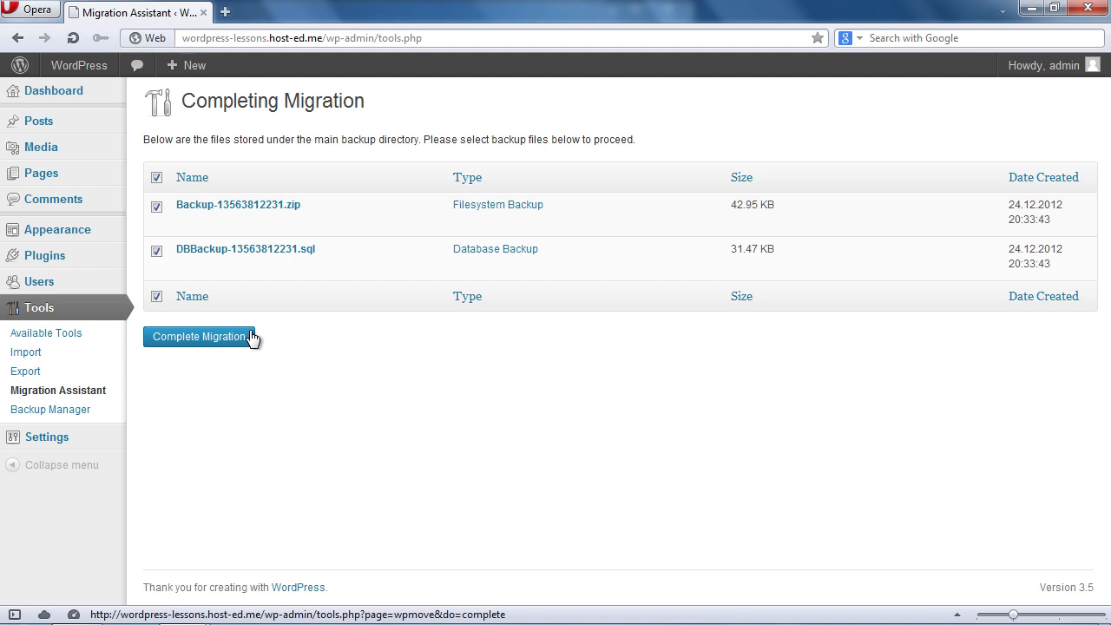
Complete the migration restoring both the filesystem and database backups
click(199, 337)
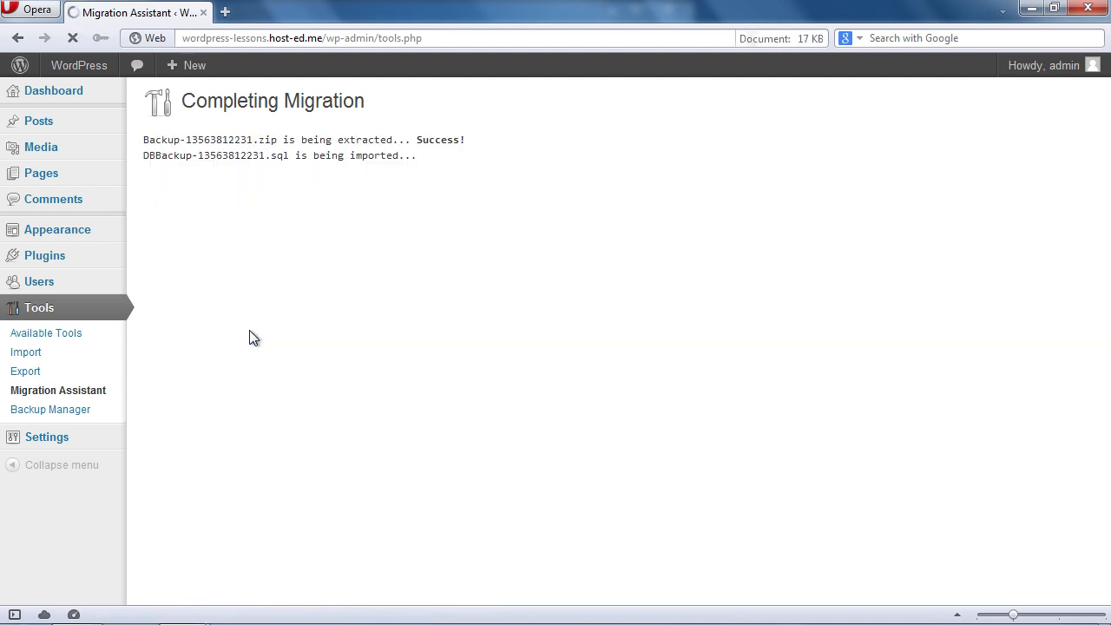